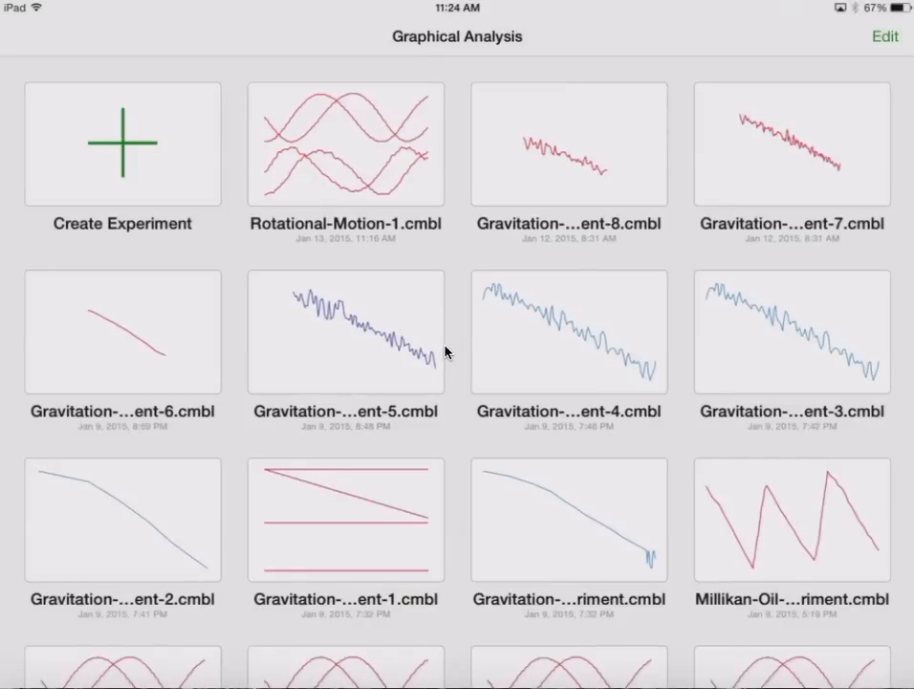
Scroll the experiment list and show the layout choices for Rotational-Motion-1-1.
scroll(down, 3)
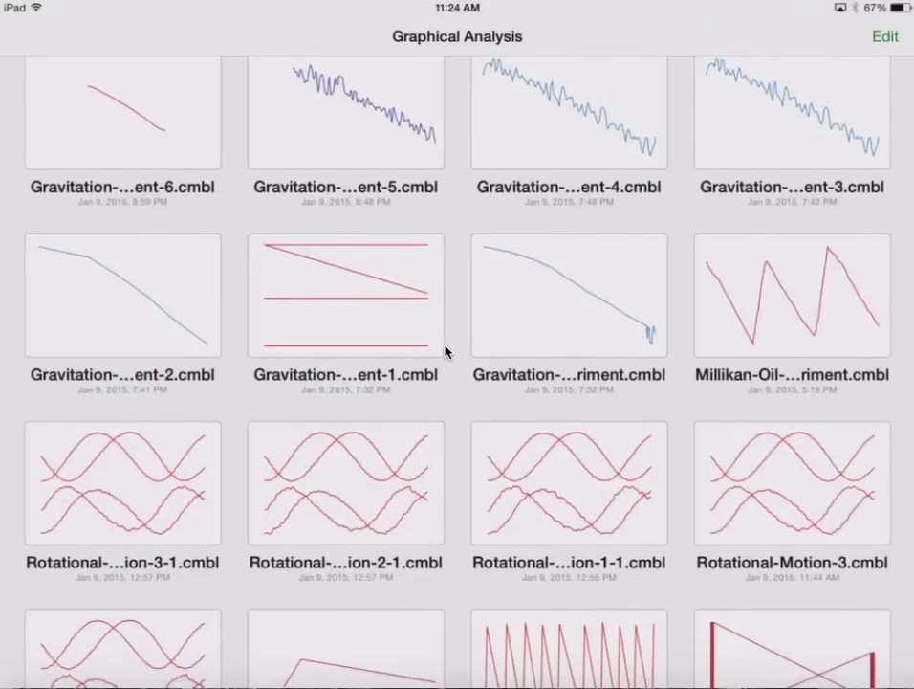
scroll(down, 3)
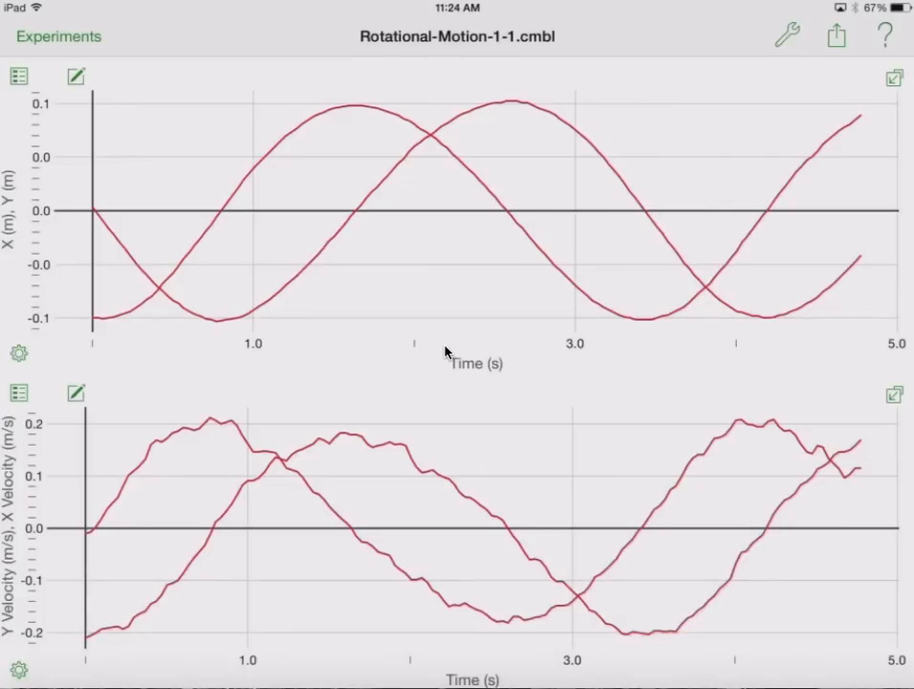
click(789, 36)
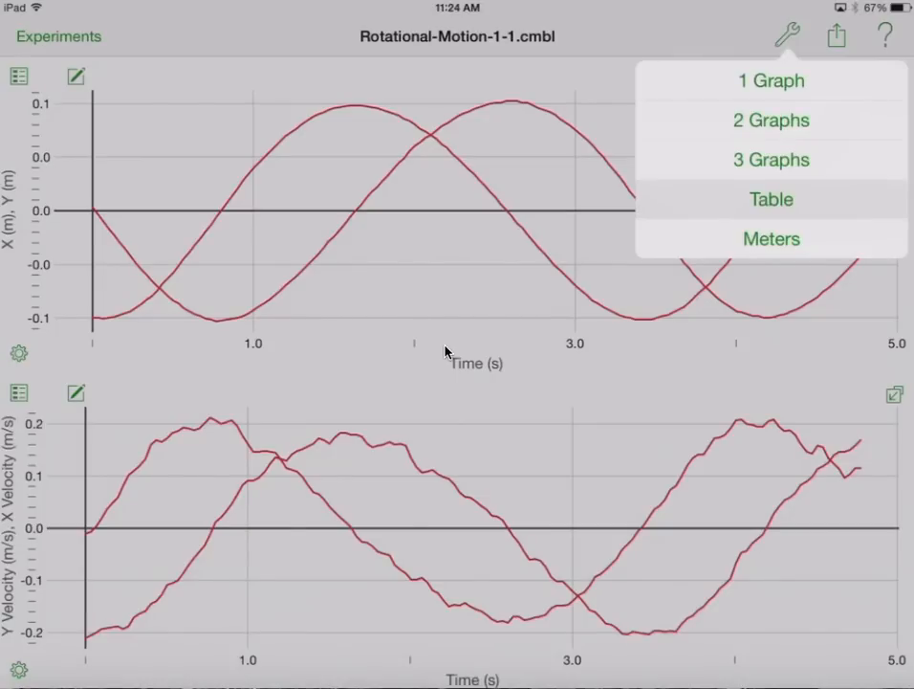
Display the experiment data as a table and send the file to Excel via Share.
click(771, 199)
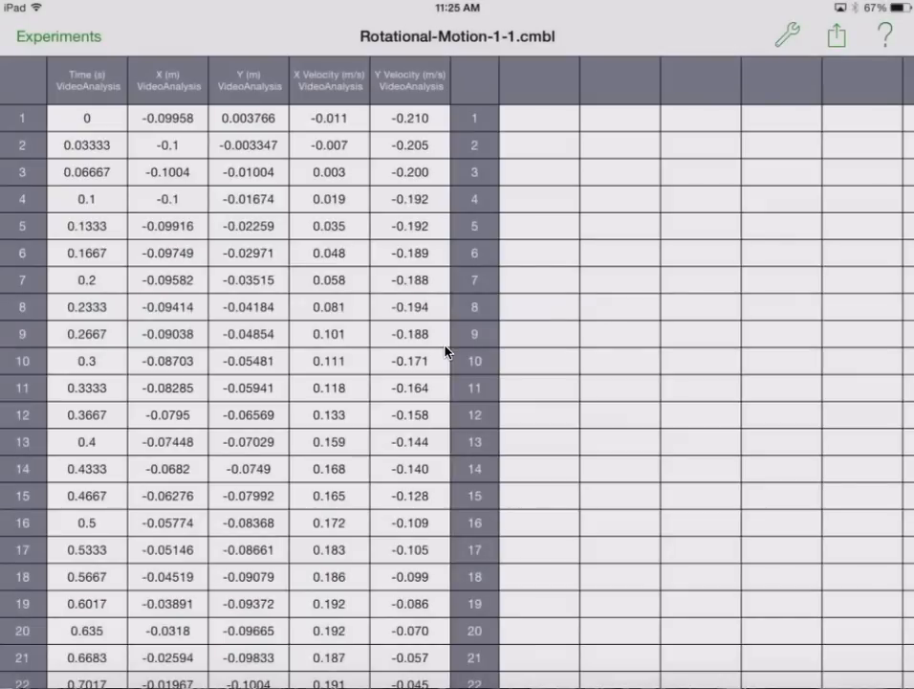
click(834, 37)
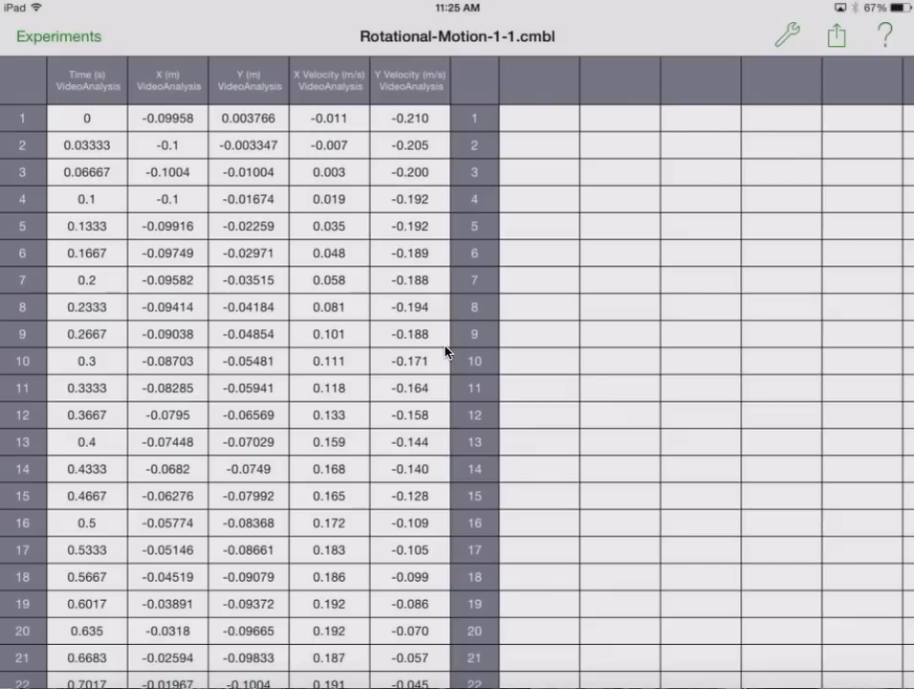
click(834, 37)
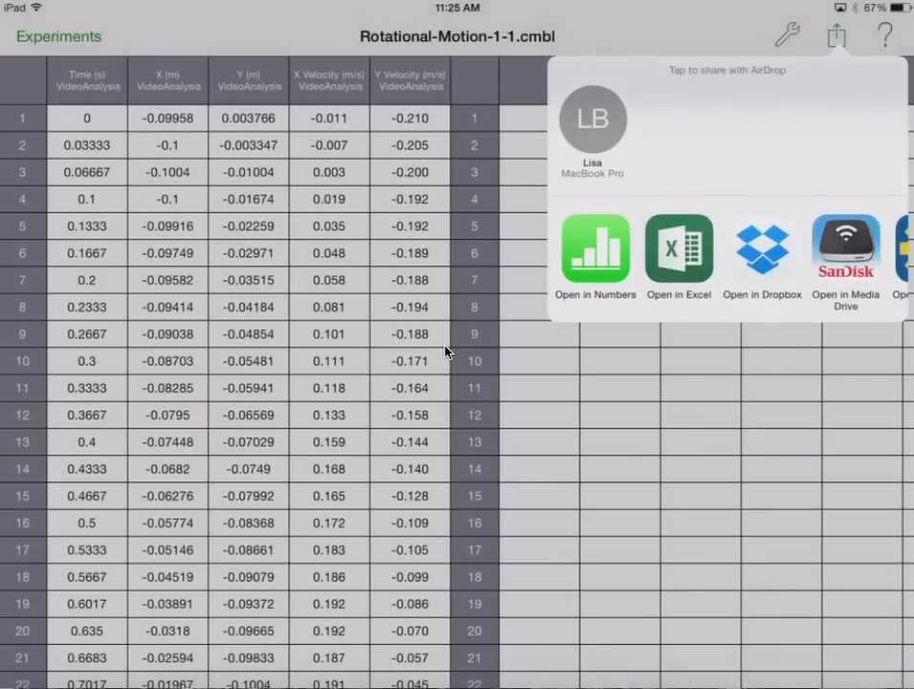
click(679, 249)
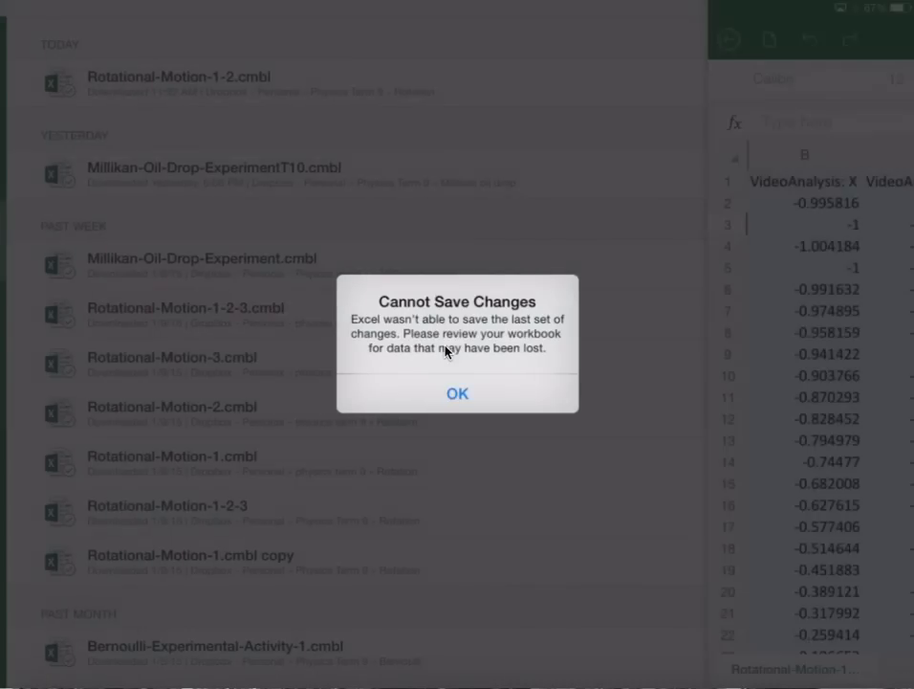
Dismiss the cannot-save alert, return to Graphical Analysis and reopen the data in Excel.
click(457, 394)
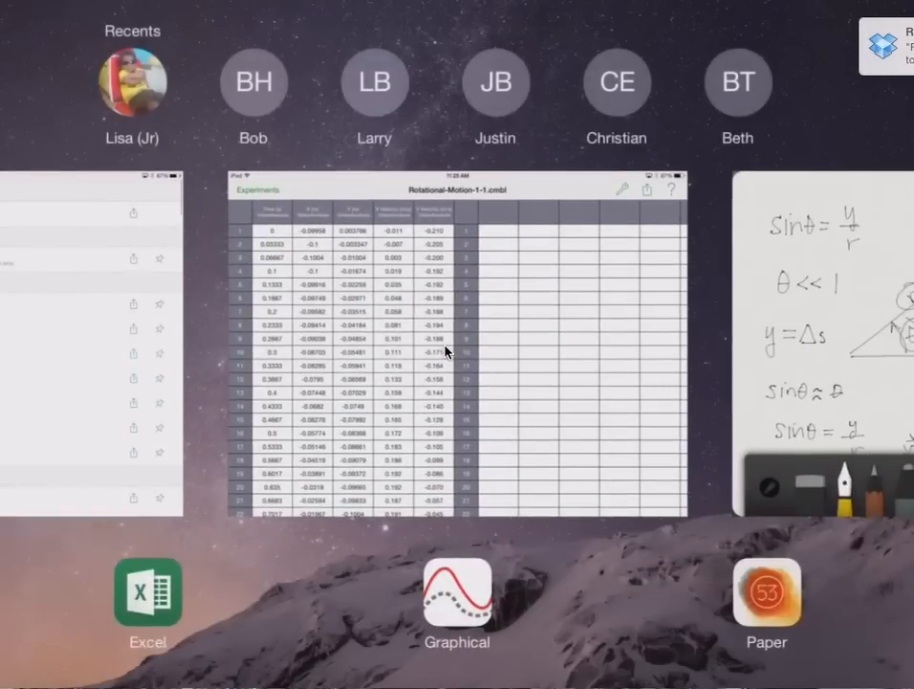
click(457, 354)
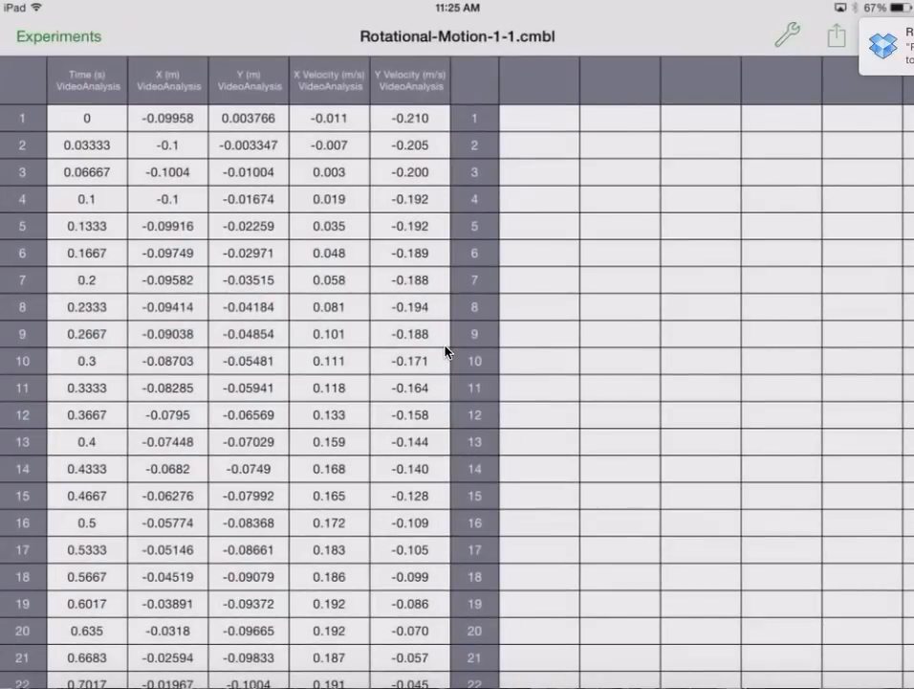
click(834, 37)
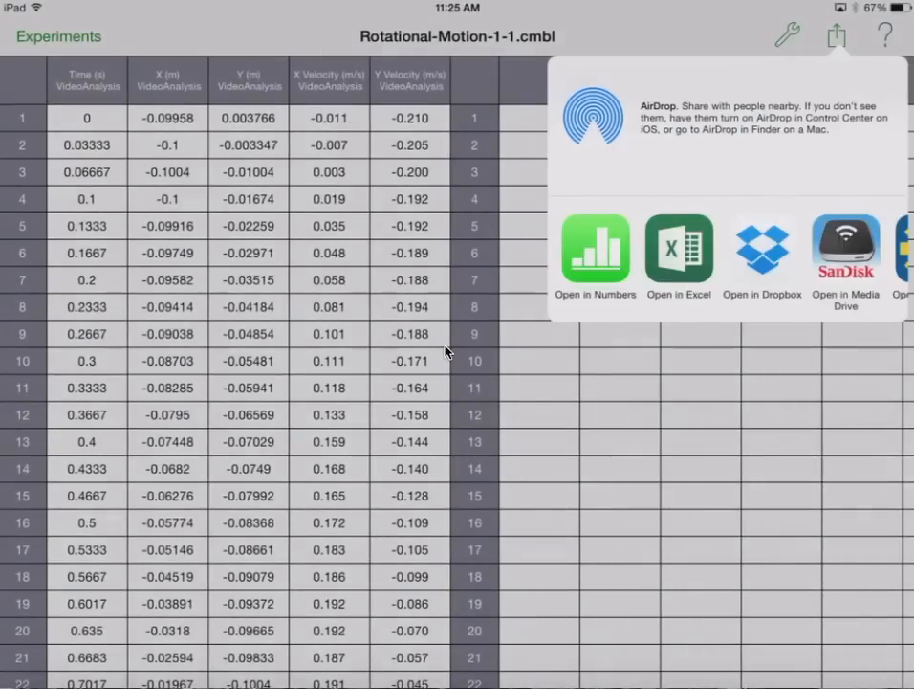
click(678, 249)
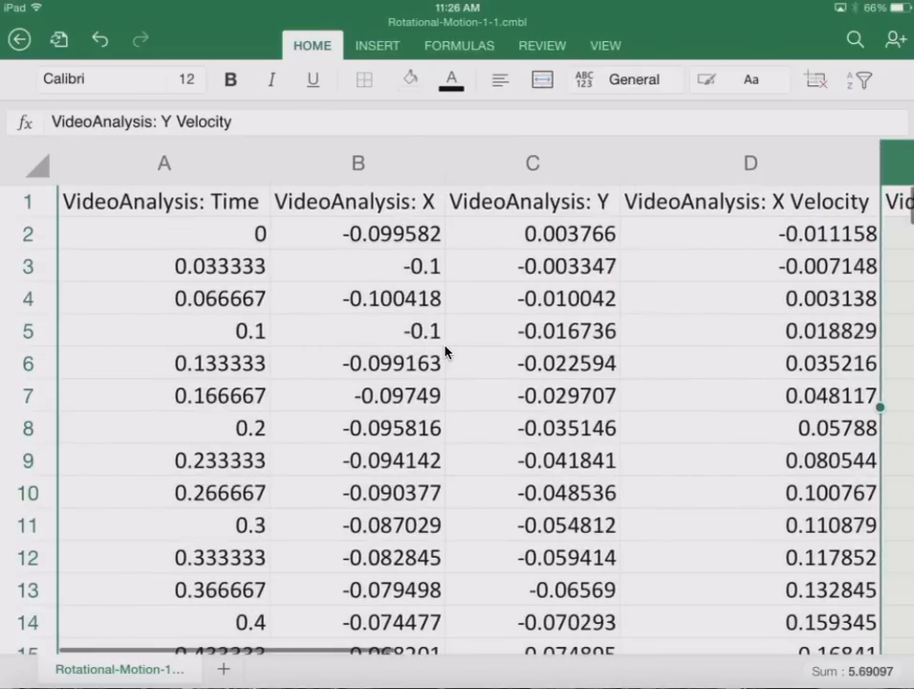
Hide the Time column and shade the X and Y columns light blue.
click(165, 163)
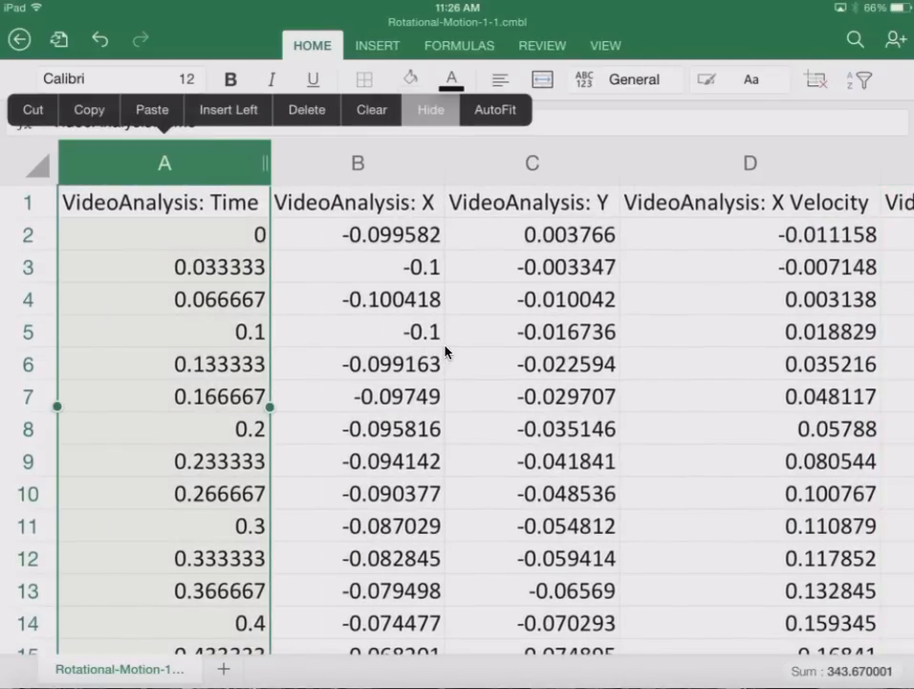
click(428, 109)
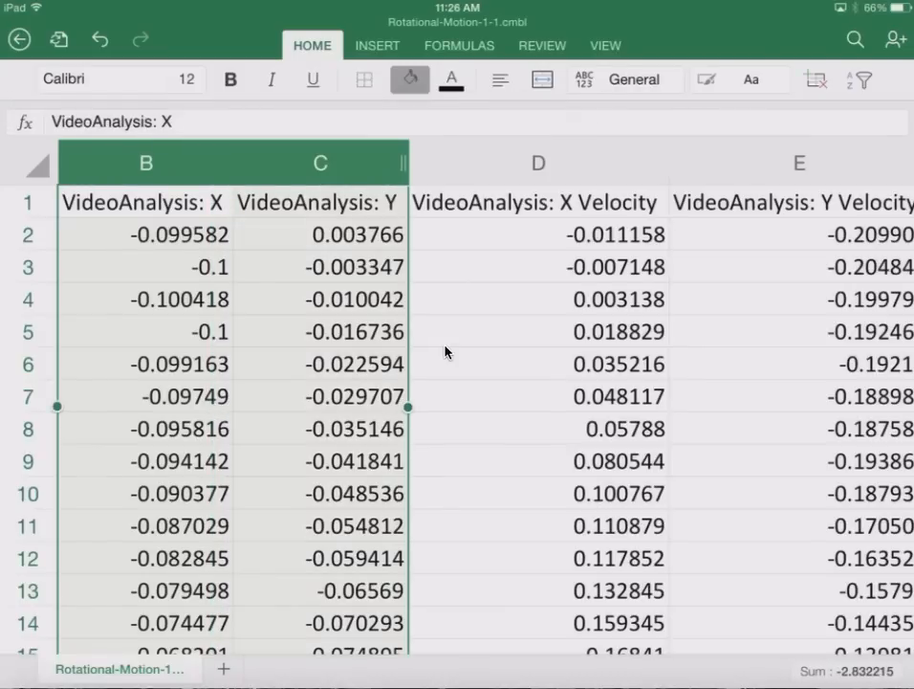
click(409, 79)
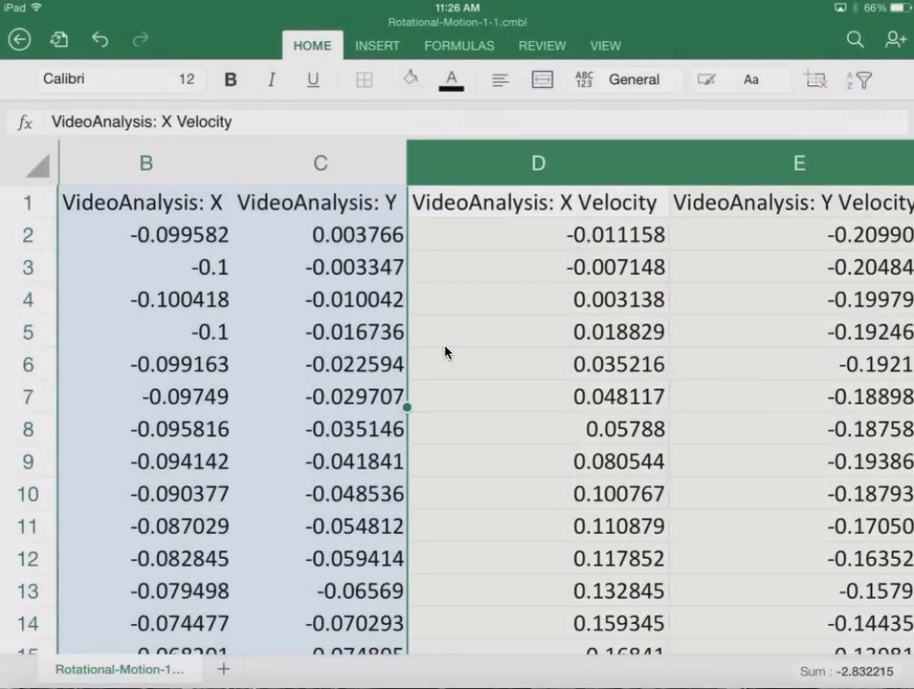
click(410, 78)
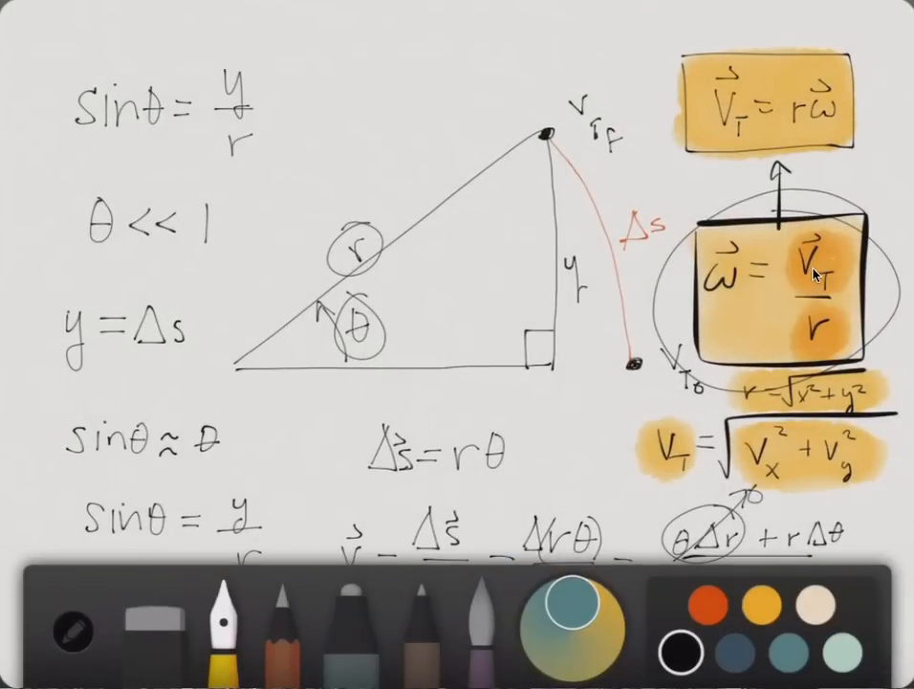
mouse_move(821, 289)
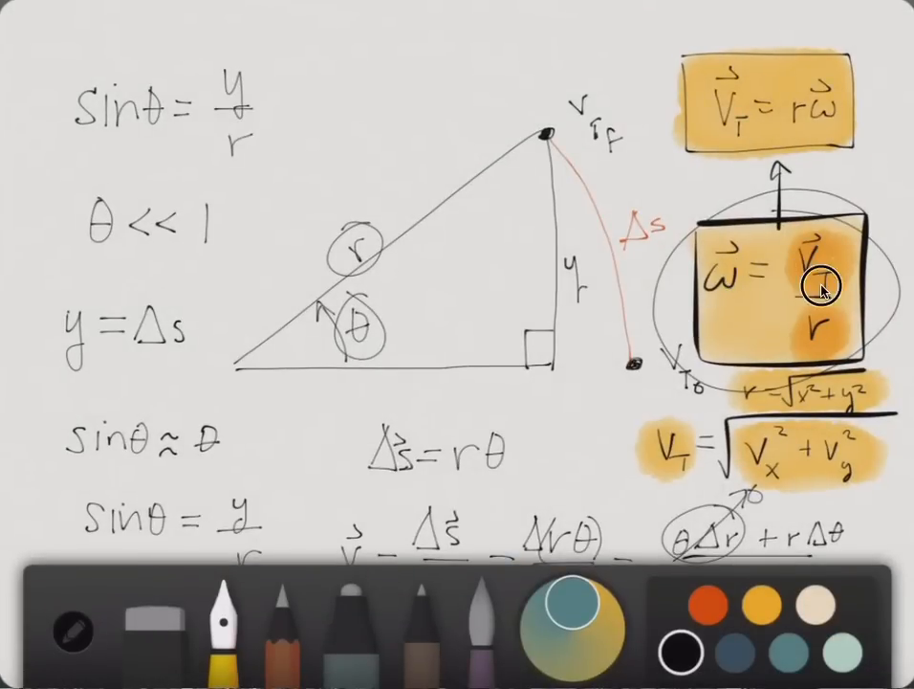
mouse_move(364, 381)
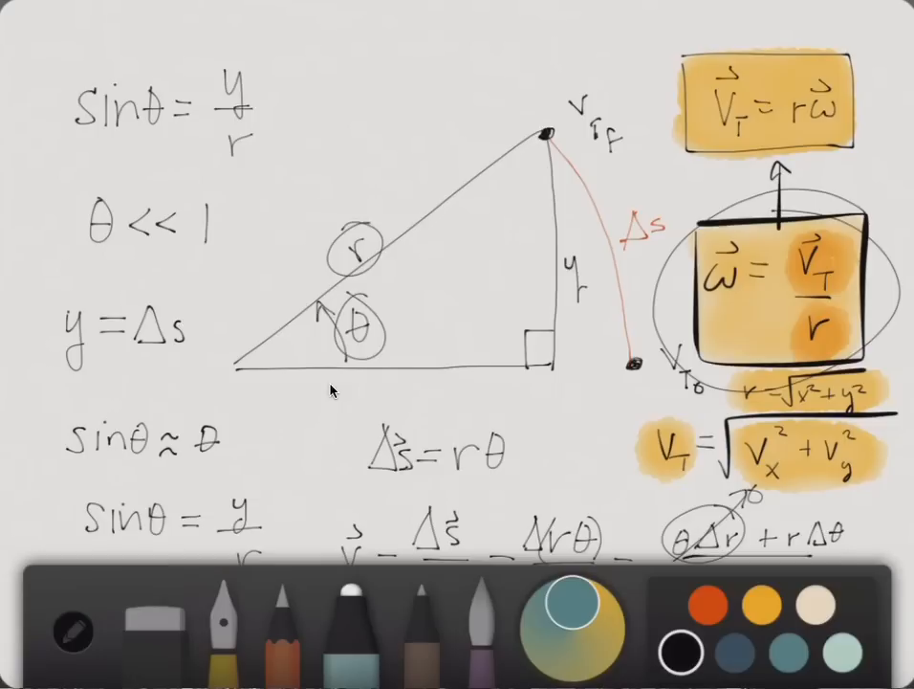
Sketch the tangential velocity arrow with its Vx and Vy components at the top vertex.
drag(545, 134, 469, 42)
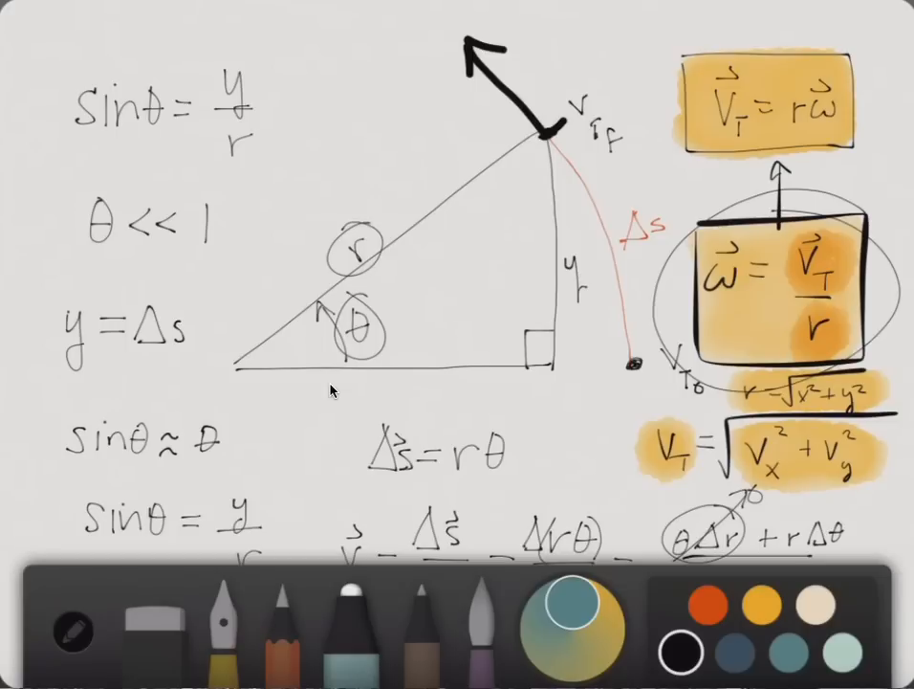
drag(543, 134, 536, 34)
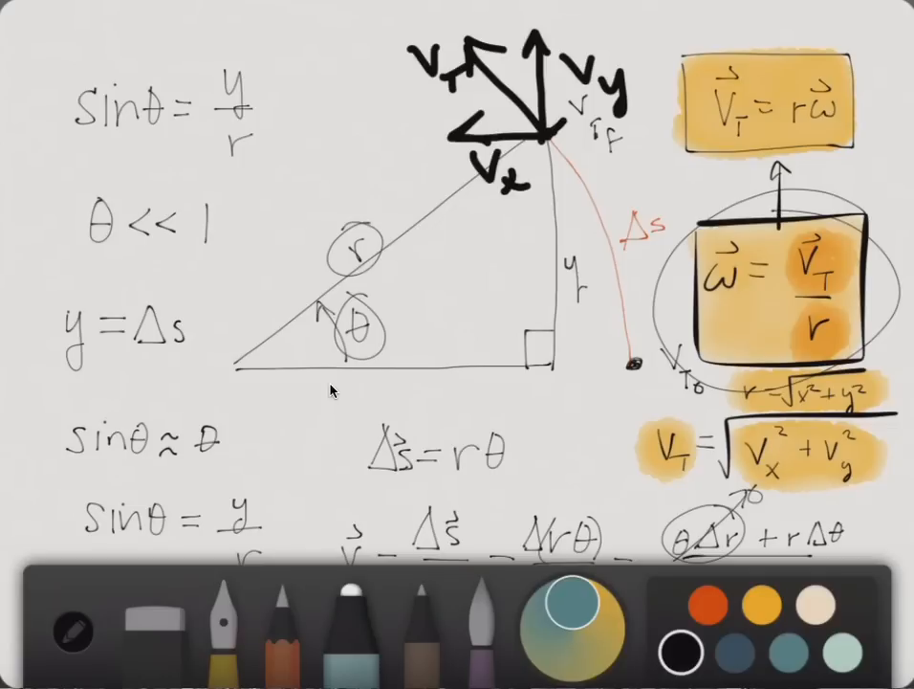
Trace over the triangle's radius and base lines, labelling the base x.
drag(229, 373, 535, 138)
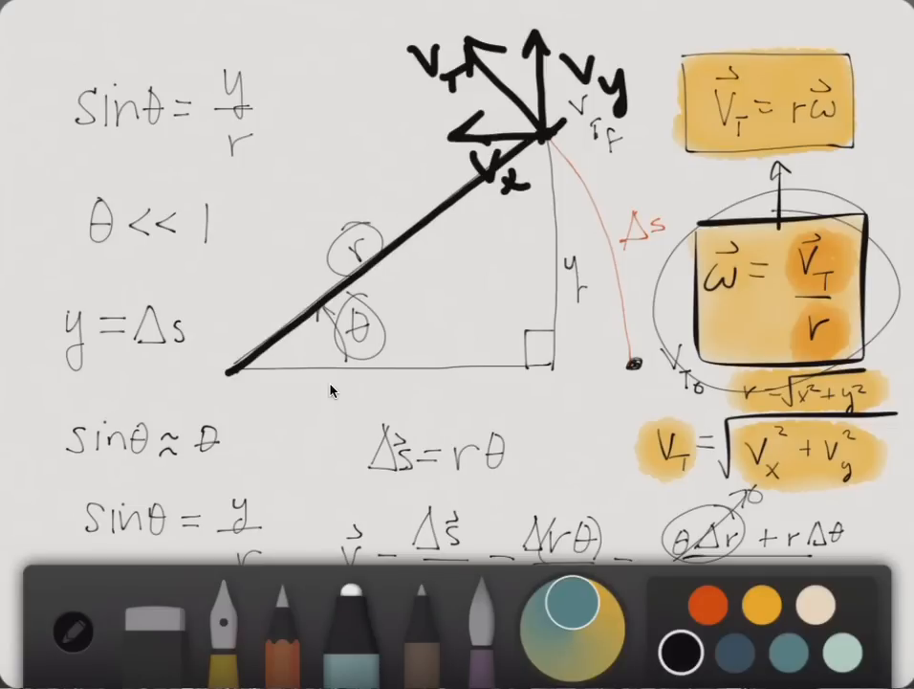
drag(230, 383, 559, 360)
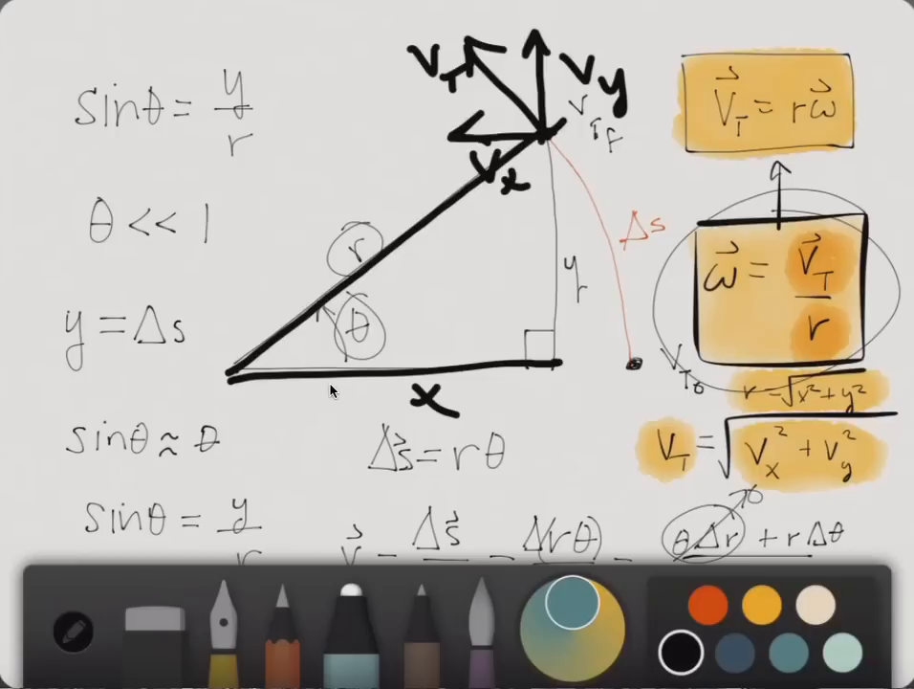
drag(574, 268, 571, 344)
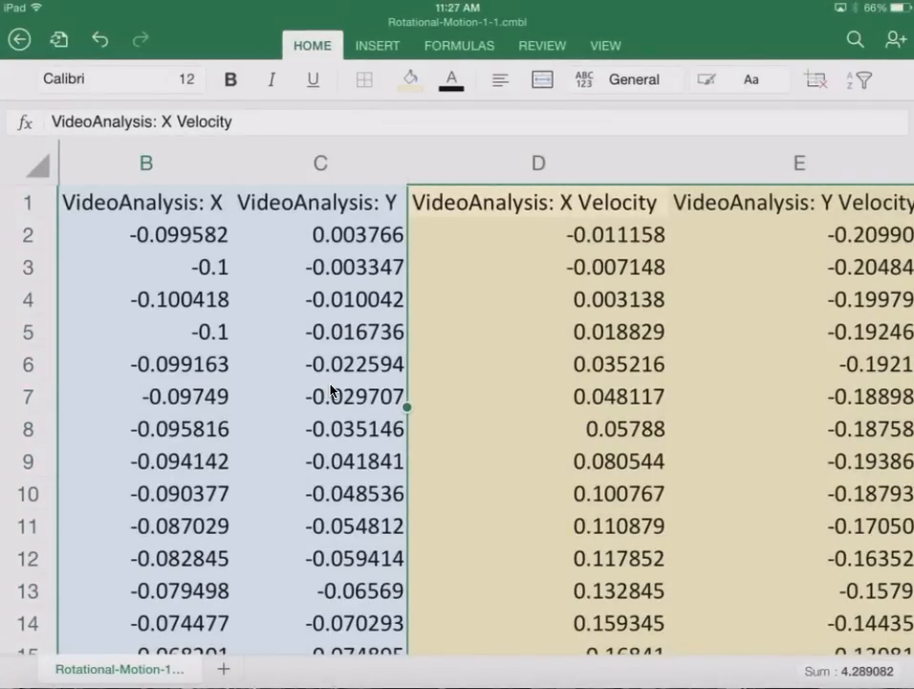
Insert a blank column after Y and shade the velocity columns tan.
click(321, 163)
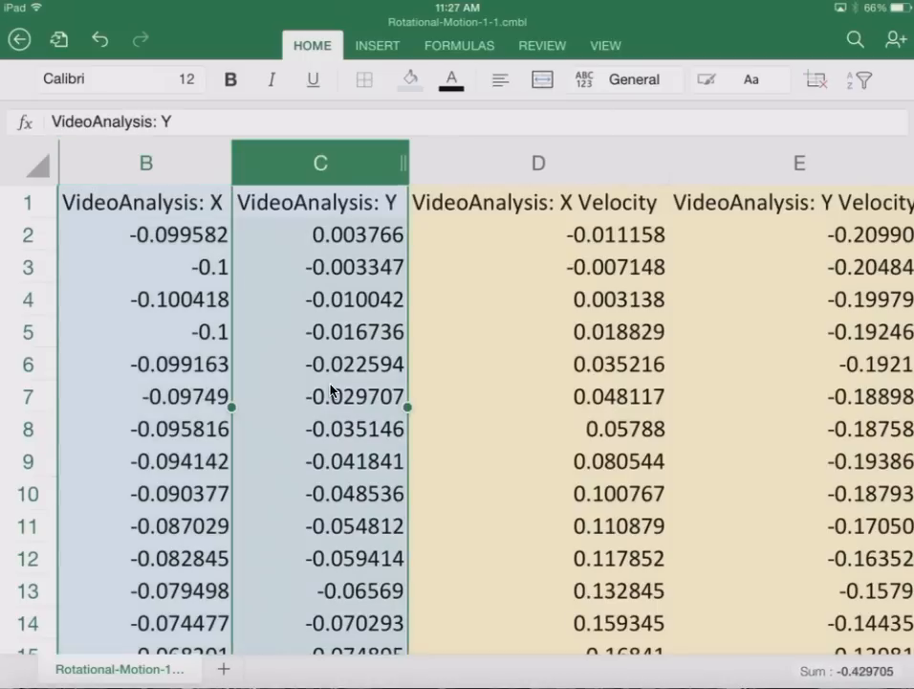
click(537, 163)
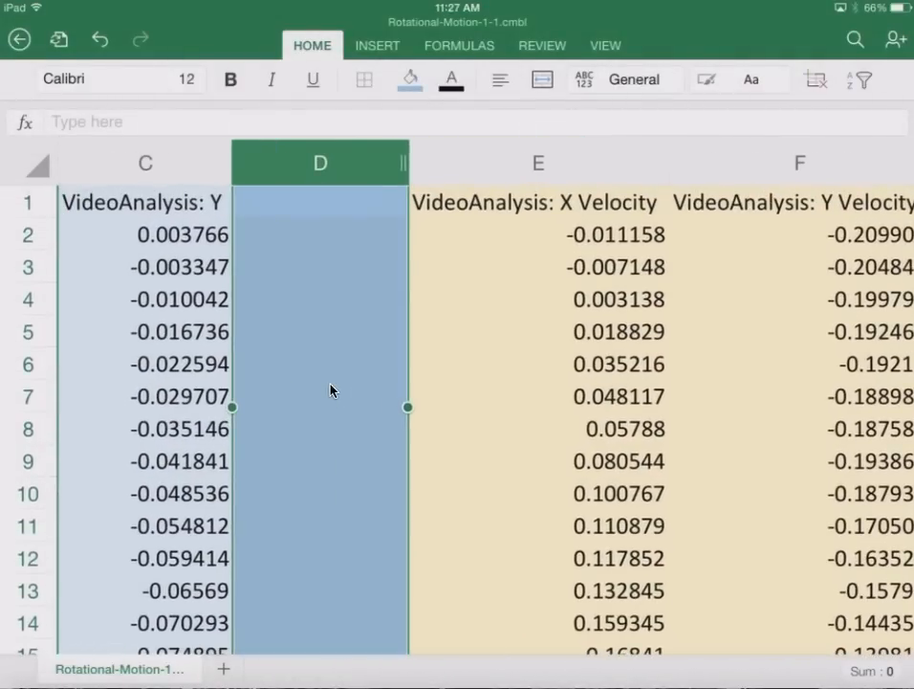
click(799, 163)
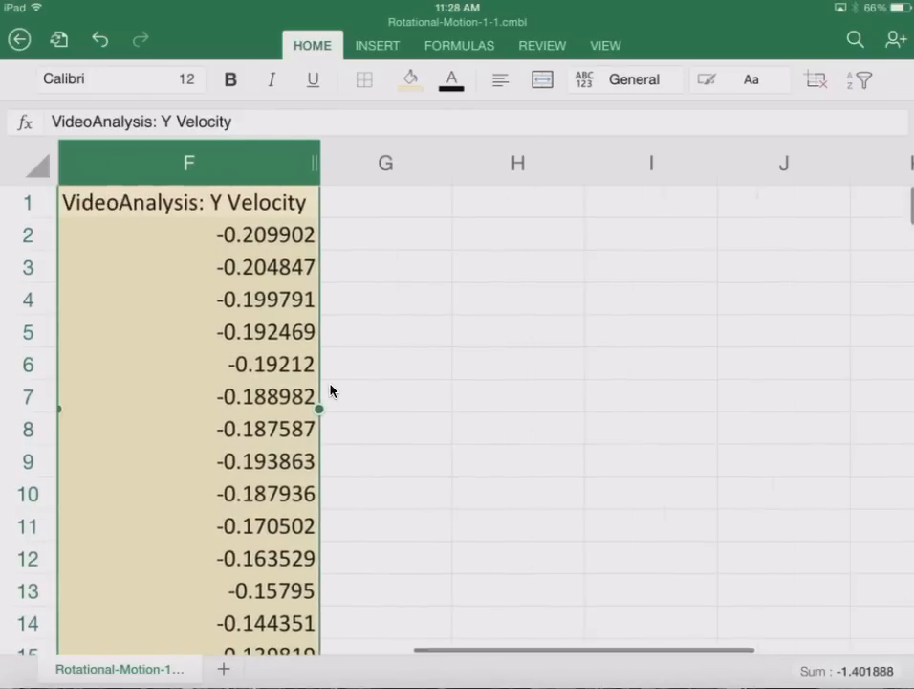
click(409, 80)
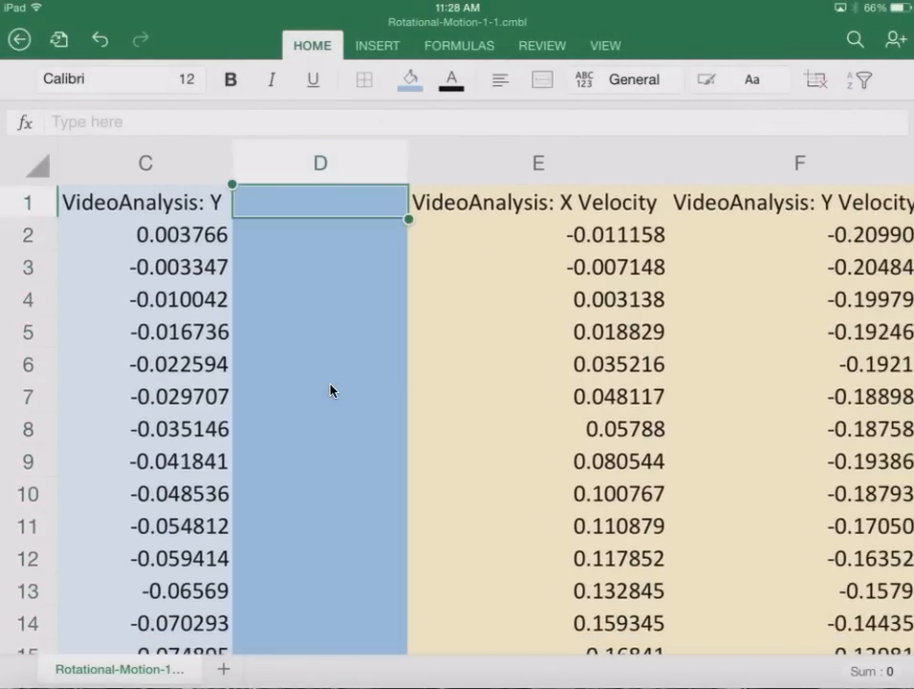
Head the inserted column 'Radius (m)'.
text(Rad)
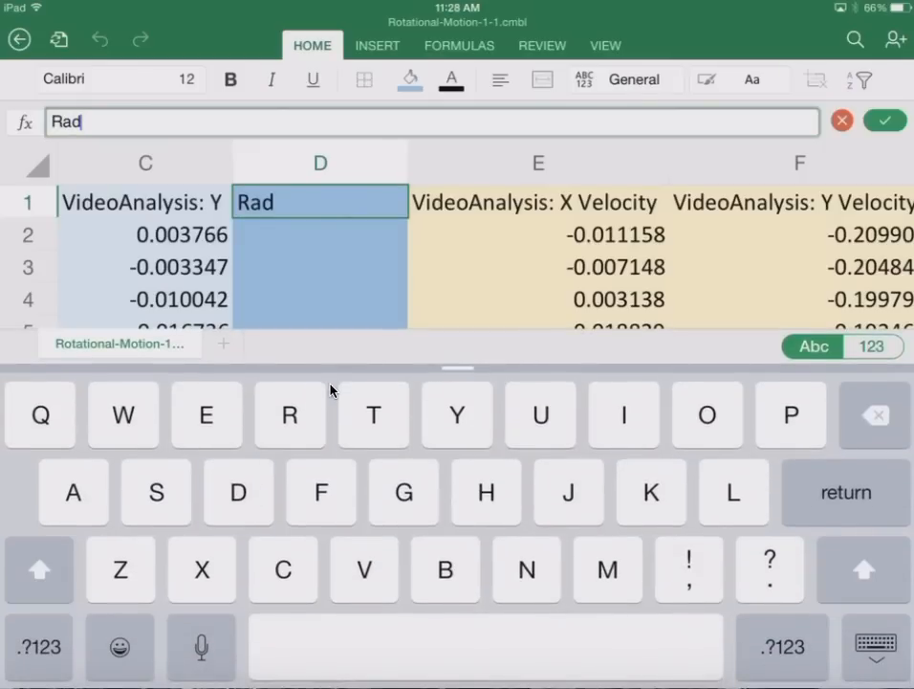
text(ius)
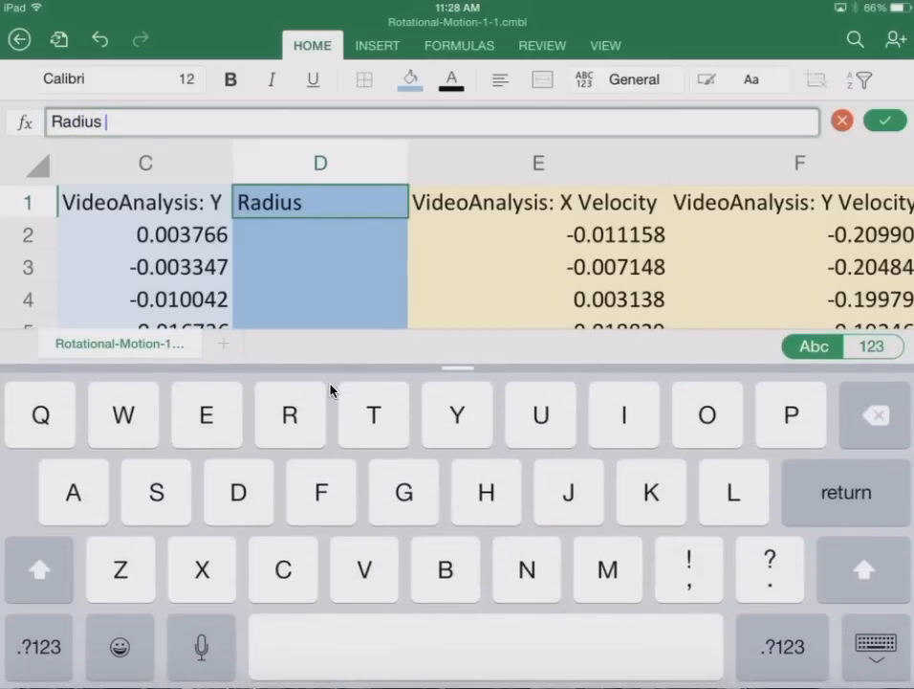
text(()
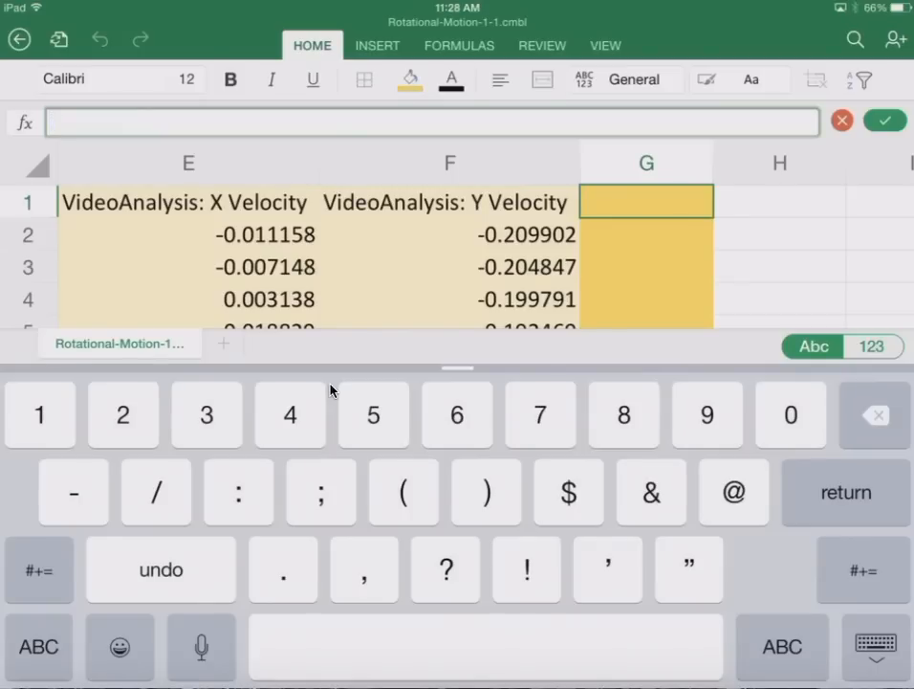
click(38, 647)
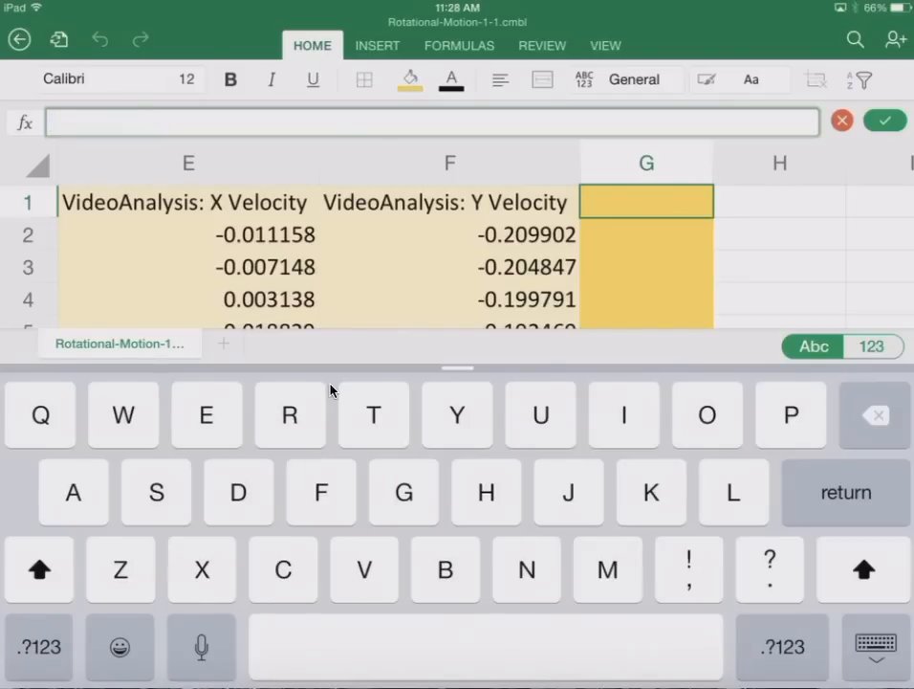
text(Res)
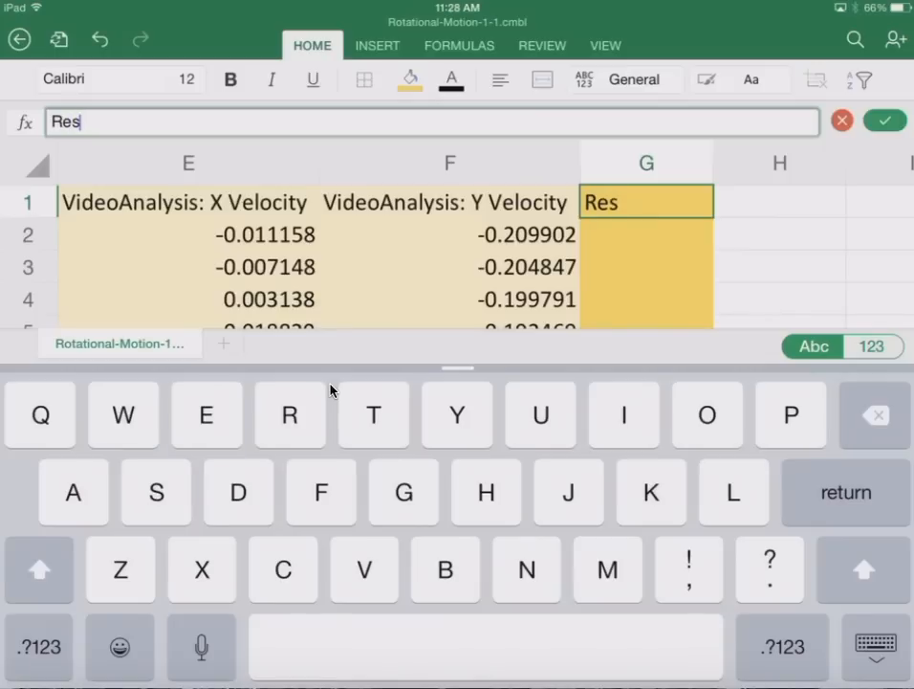
key(backspace)
text(T)
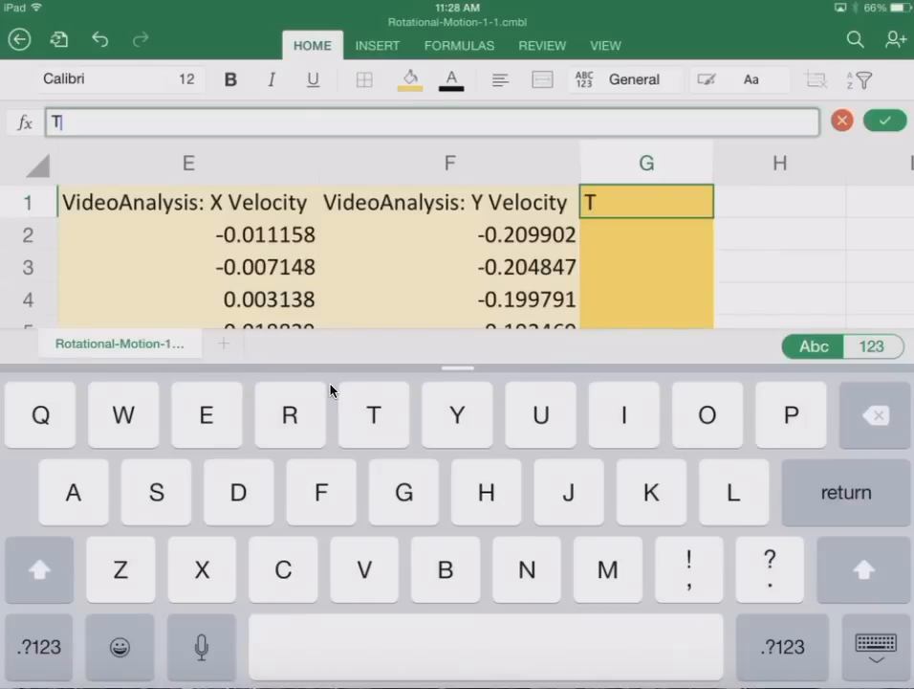
Head column G 'Tangential Velocity (m/s)'.
text(angenti)
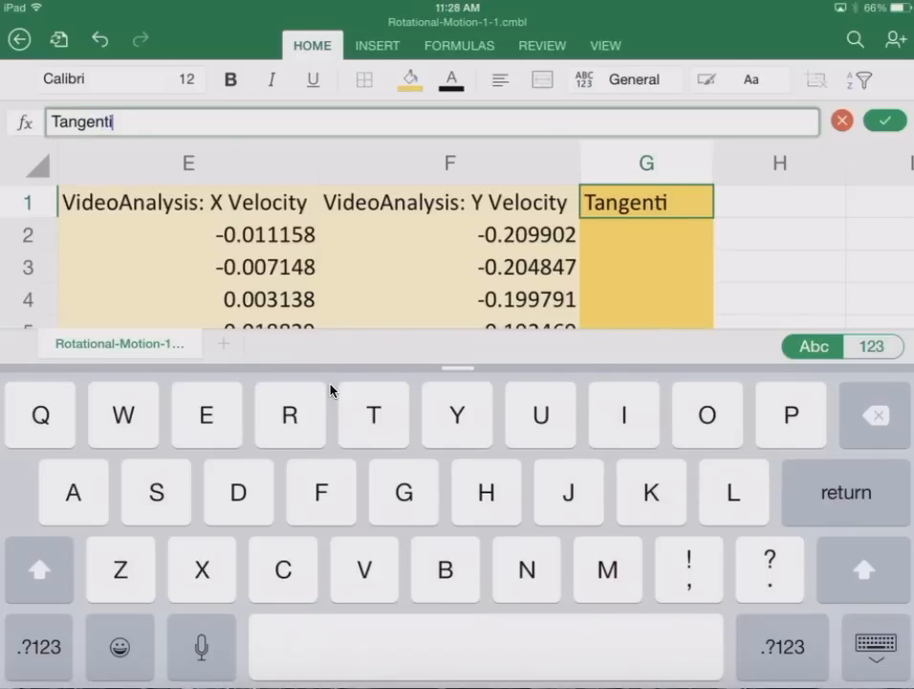
text(al)
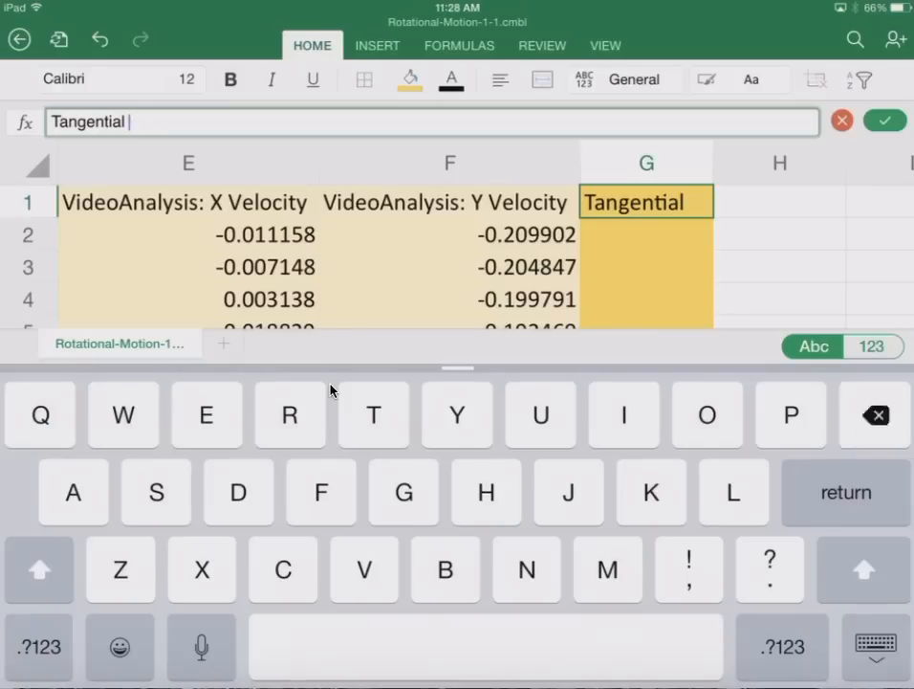
text(Vel)
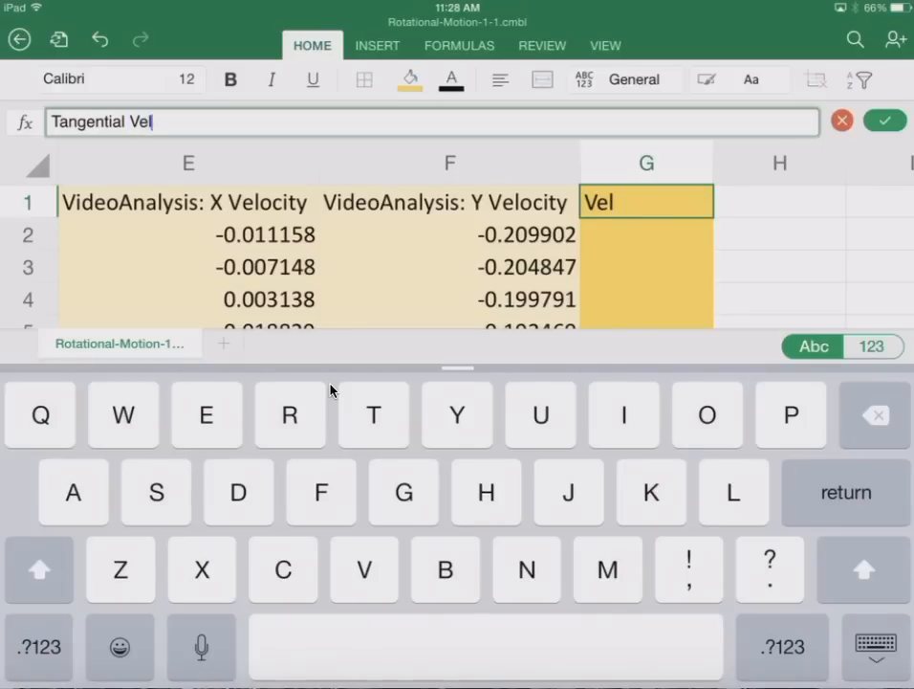
text(ocity ()
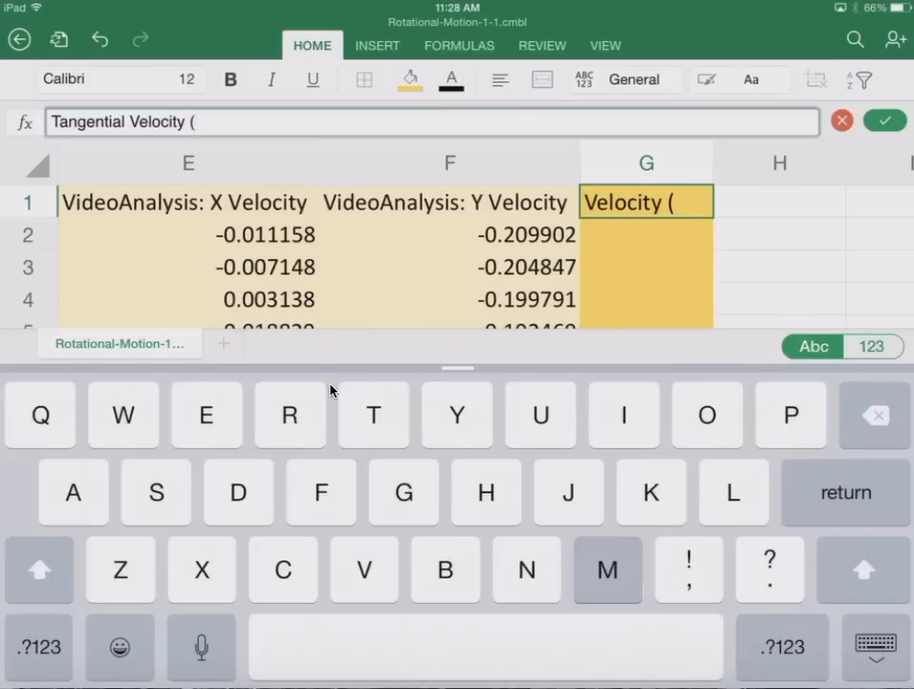
text(m/)
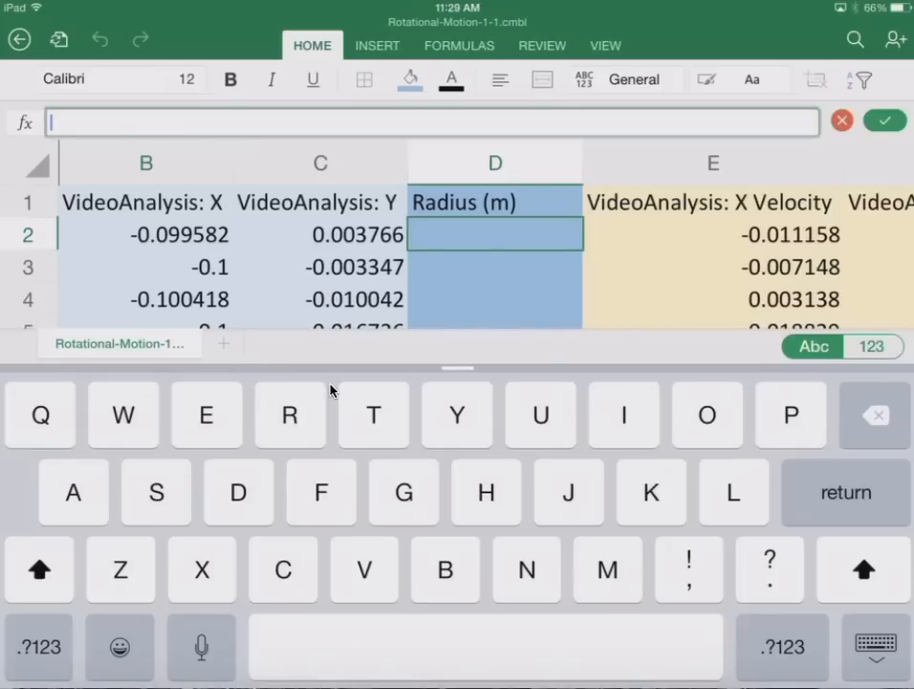
Enter =SQRT(B2^2+C2^2) as the first Radius value in D2.
text(=SQRT(B2^2+)
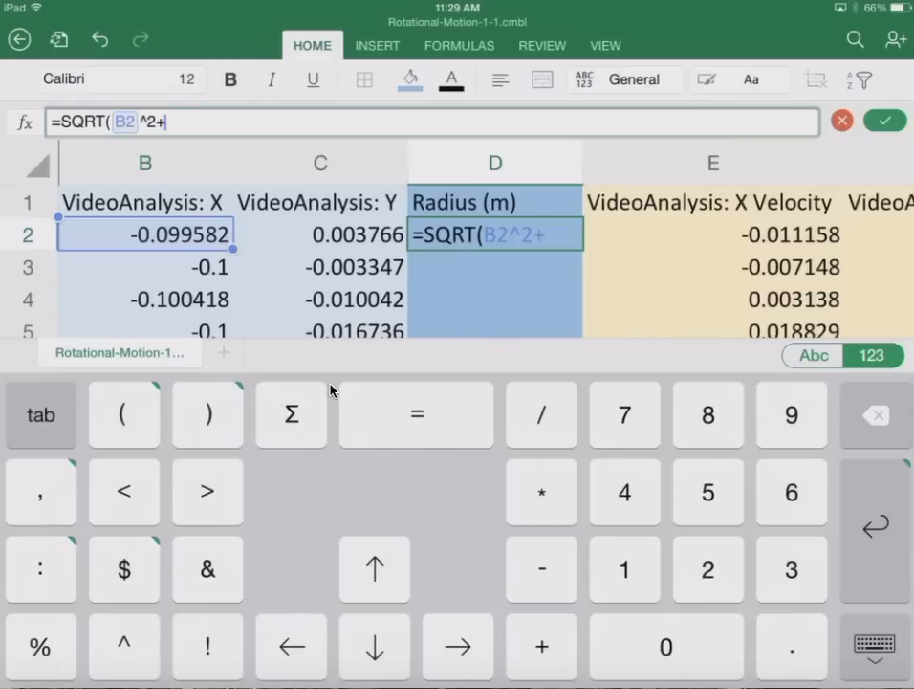
click(321, 233)
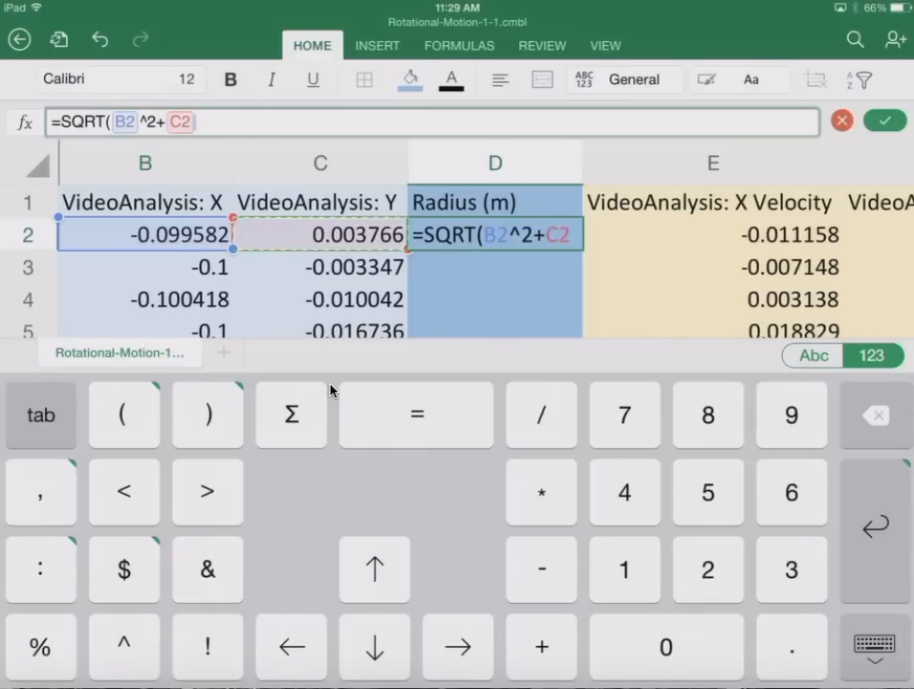
text(^2))
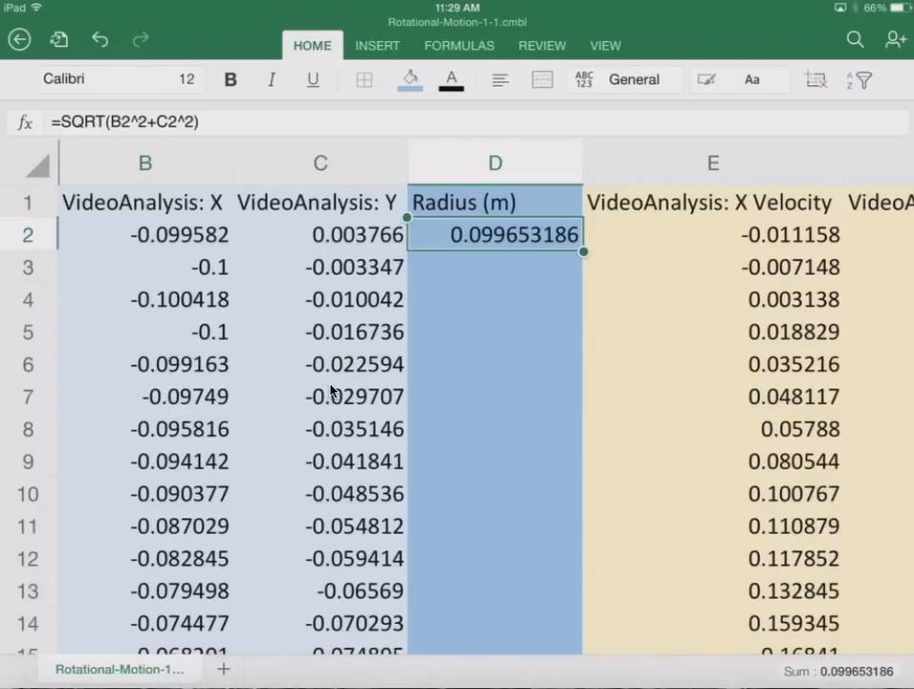
Fill the radius formula down column D to the last data row.
click(712, 163)
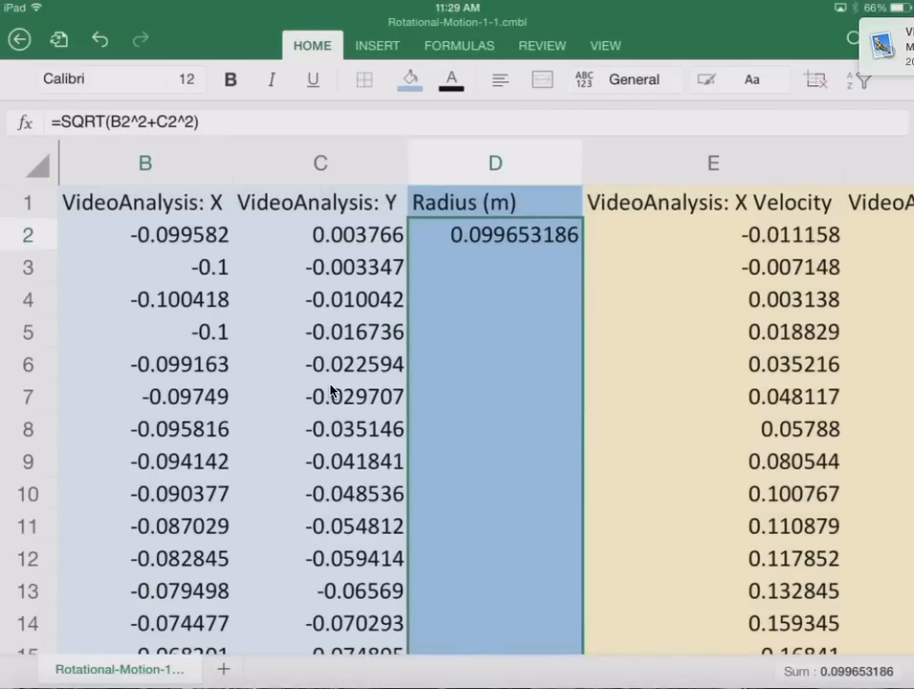
scroll(down, 3)
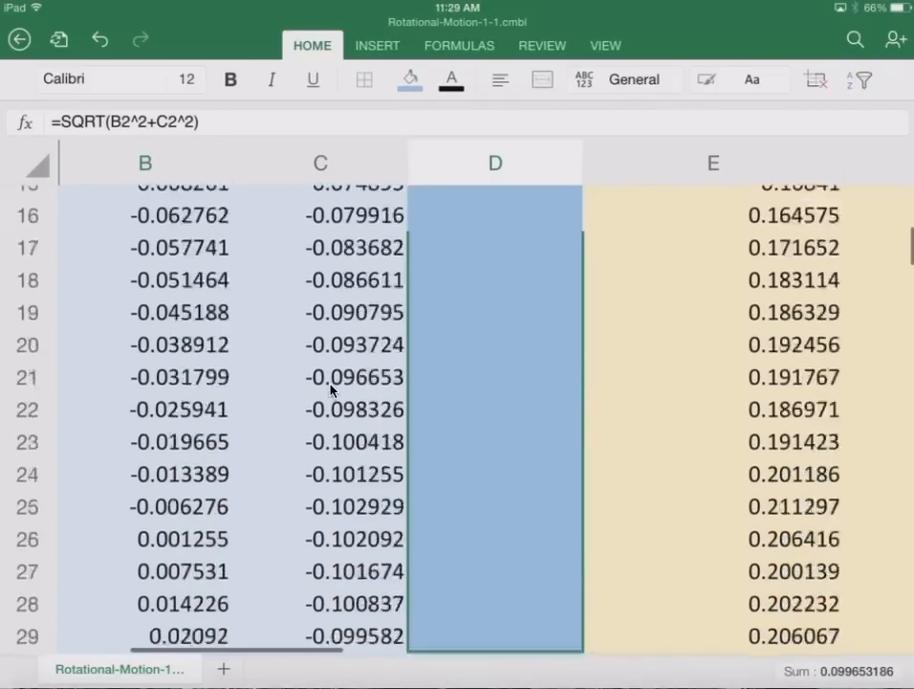
scroll(down, 3)
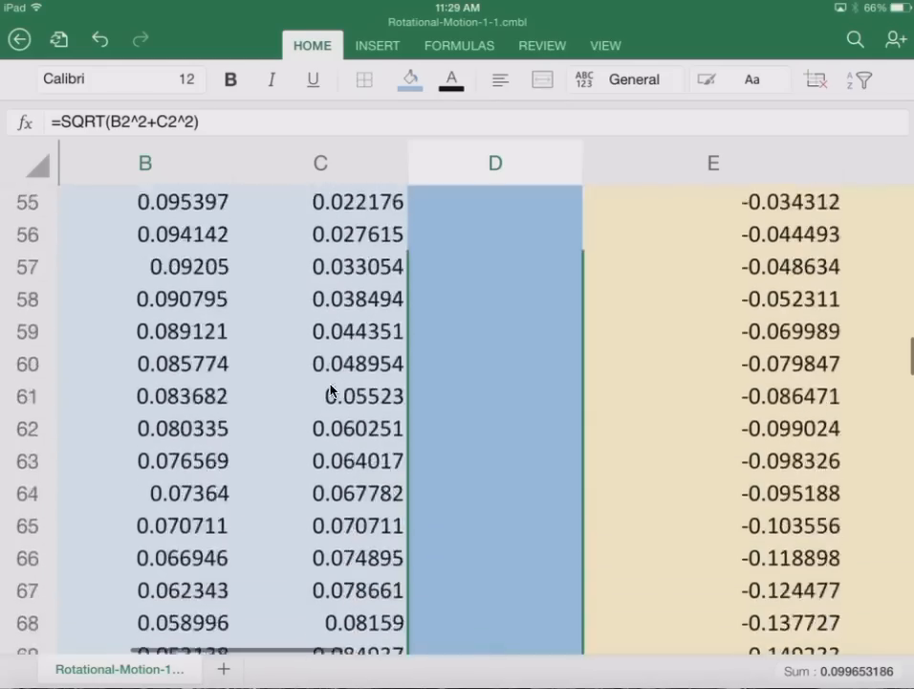
scroll(down, 3)
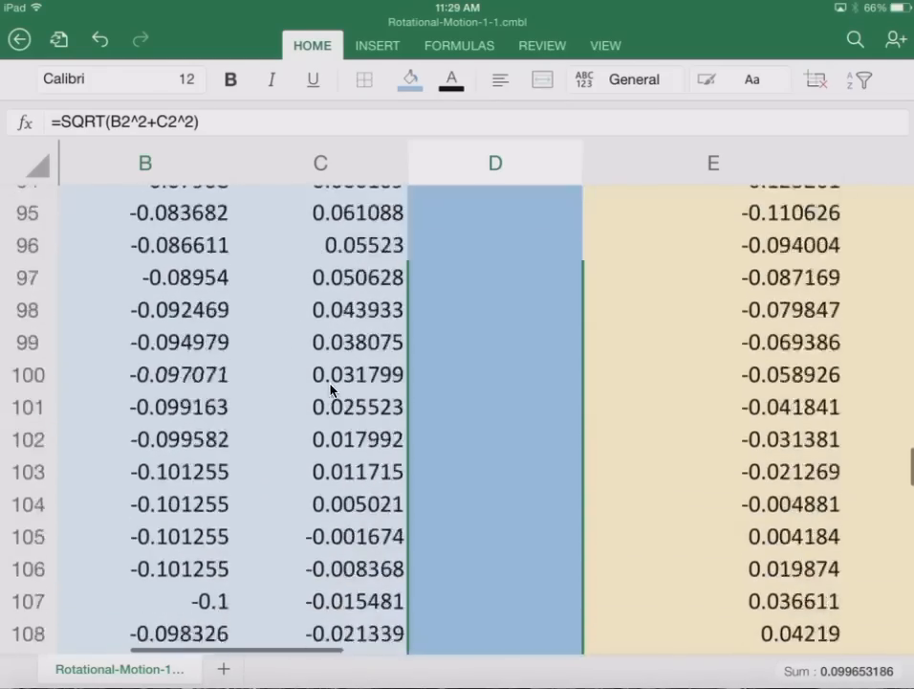
scroll(down, 3)
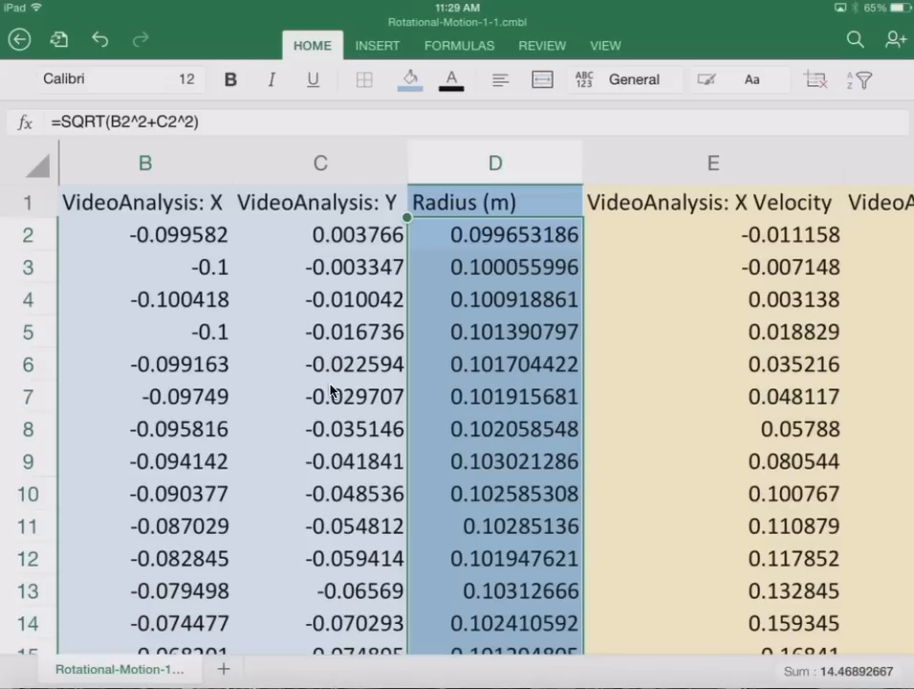
Paste the formula into G2 as =SQRT(E2^2+F2^2) and fill it down column G.
click(493, 234)
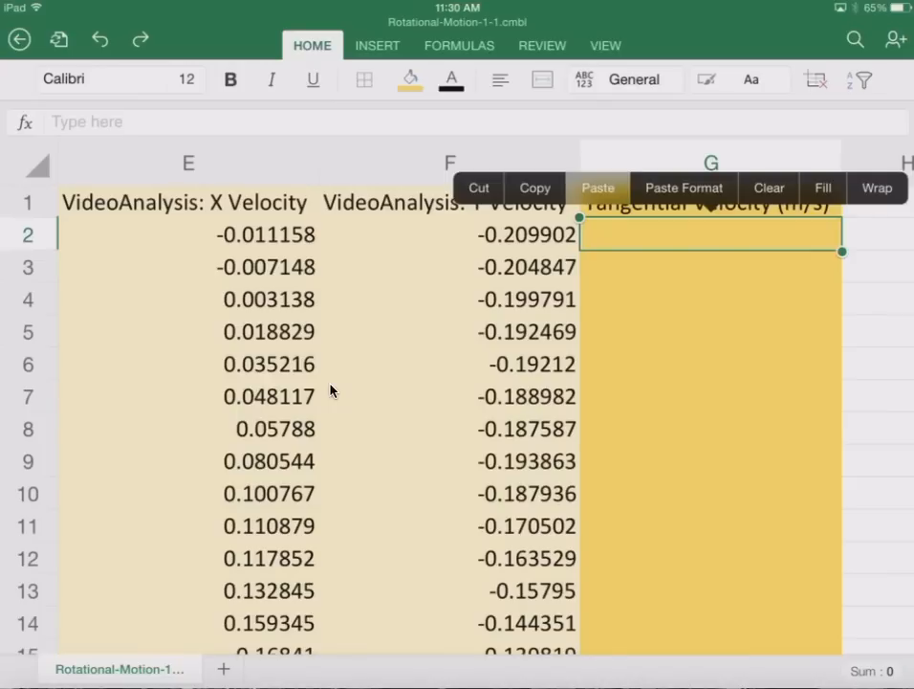
click(597, 188)
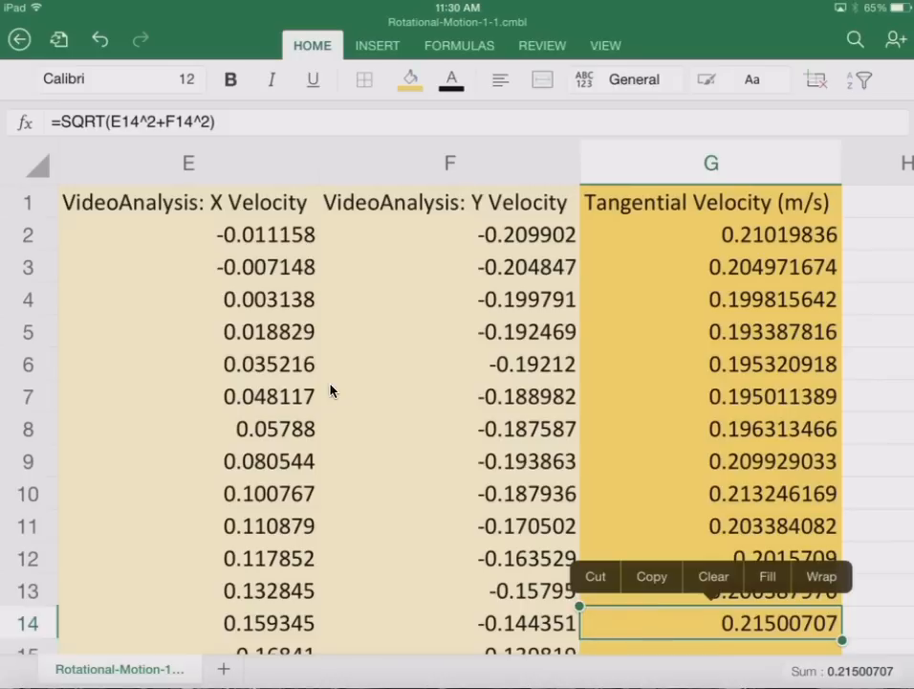
scroll(down, 3)
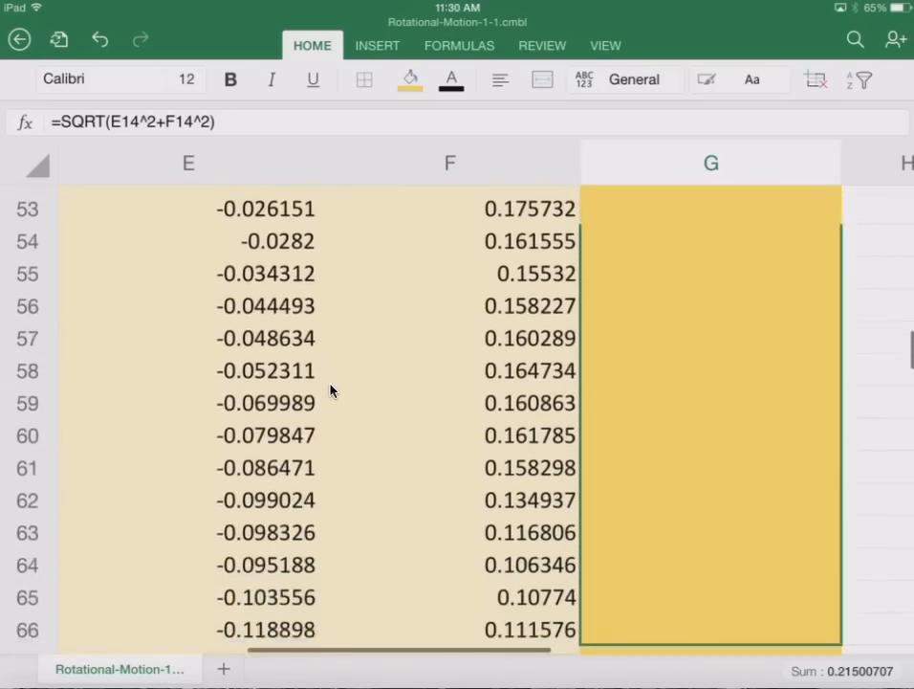
scroll(down, 3)
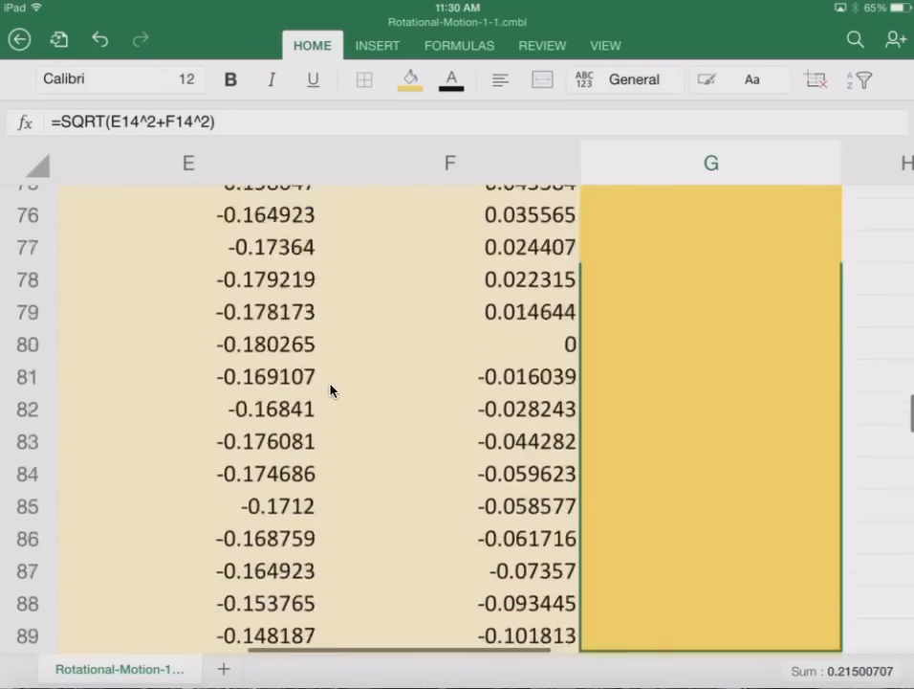
scroll(down, 3)
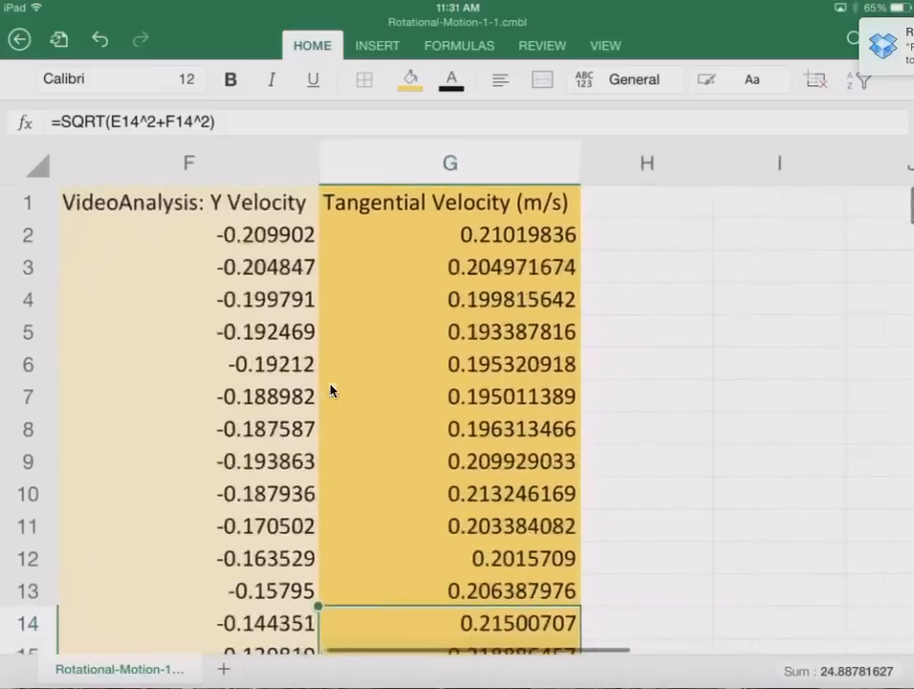
Head column H 'Angular Velocity (rad/s)'.
click(646, 203)
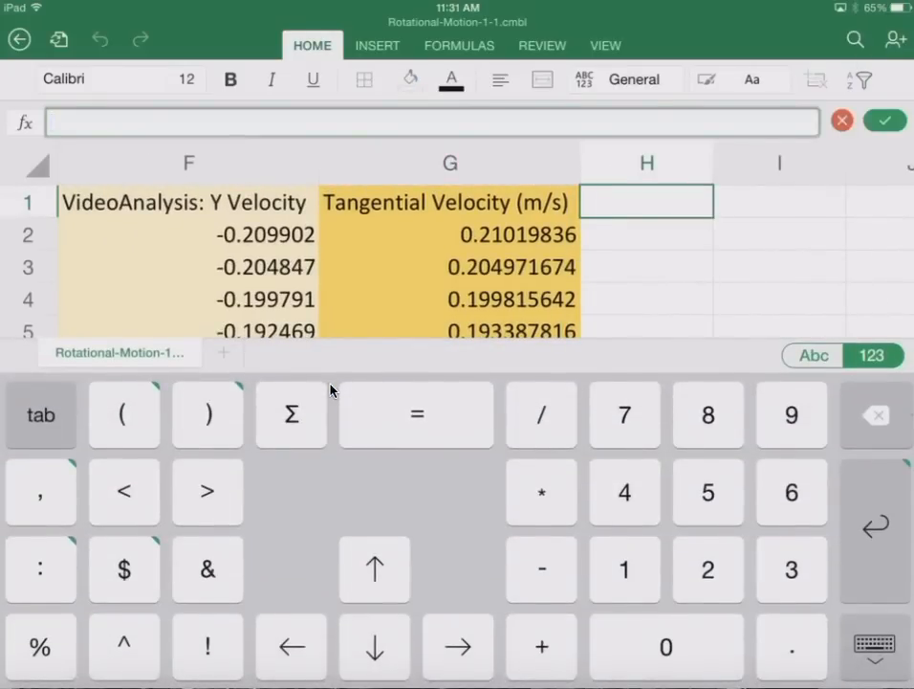
text(An)
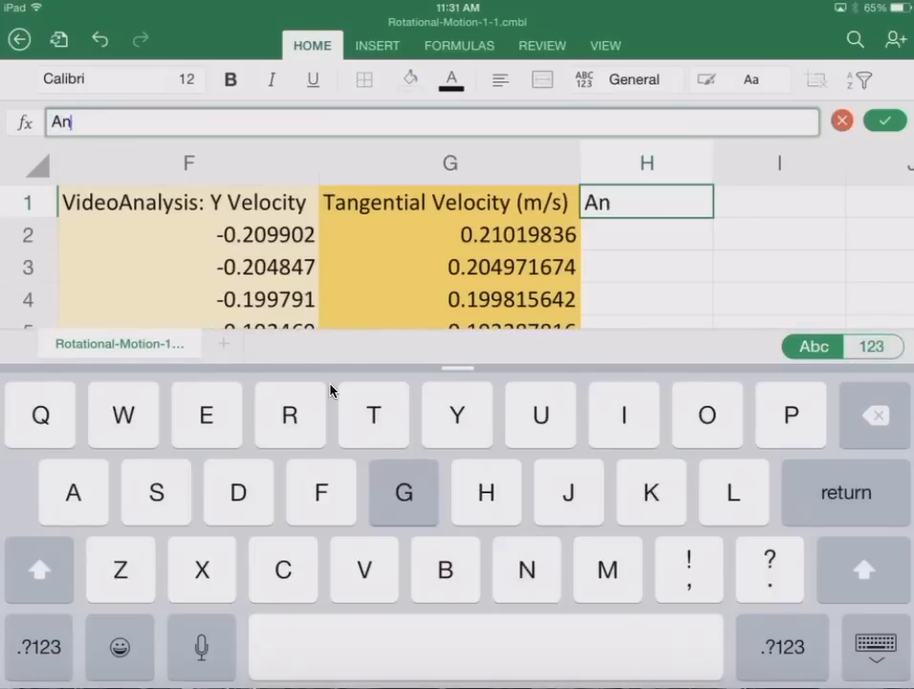
text(gular)
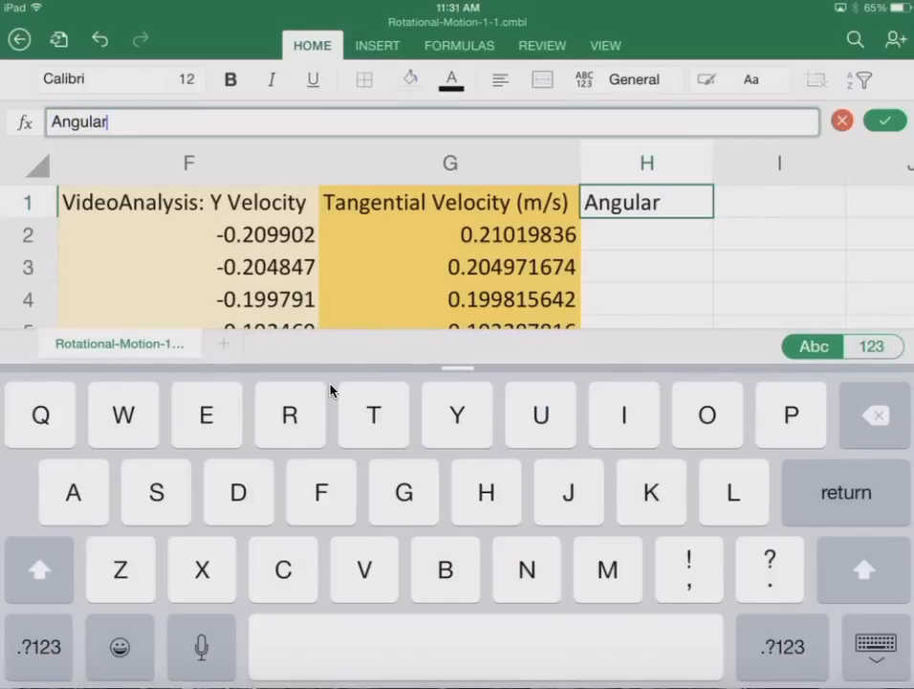
text(Velocity)
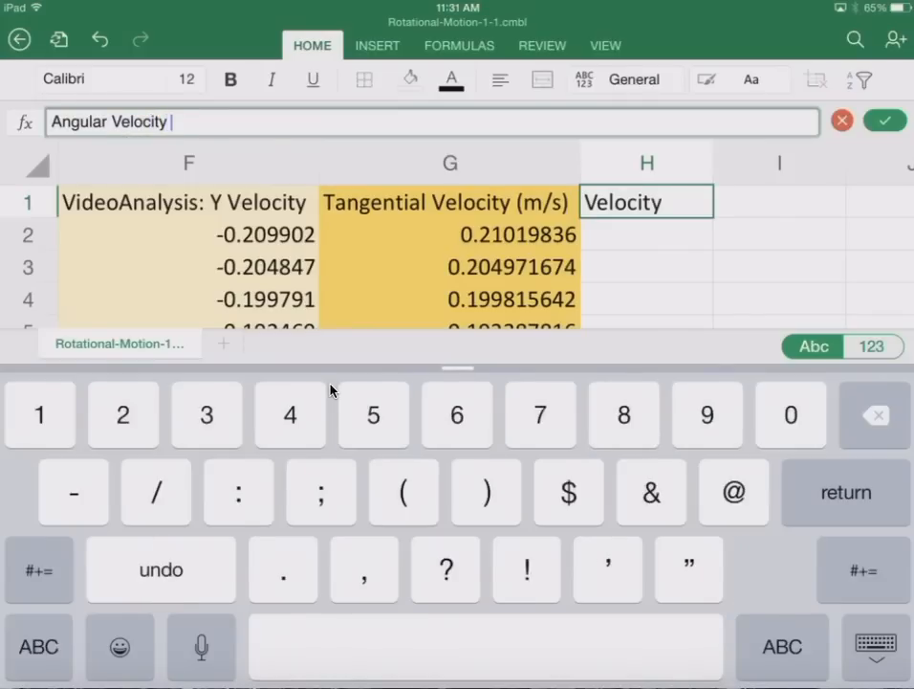
text((ra)
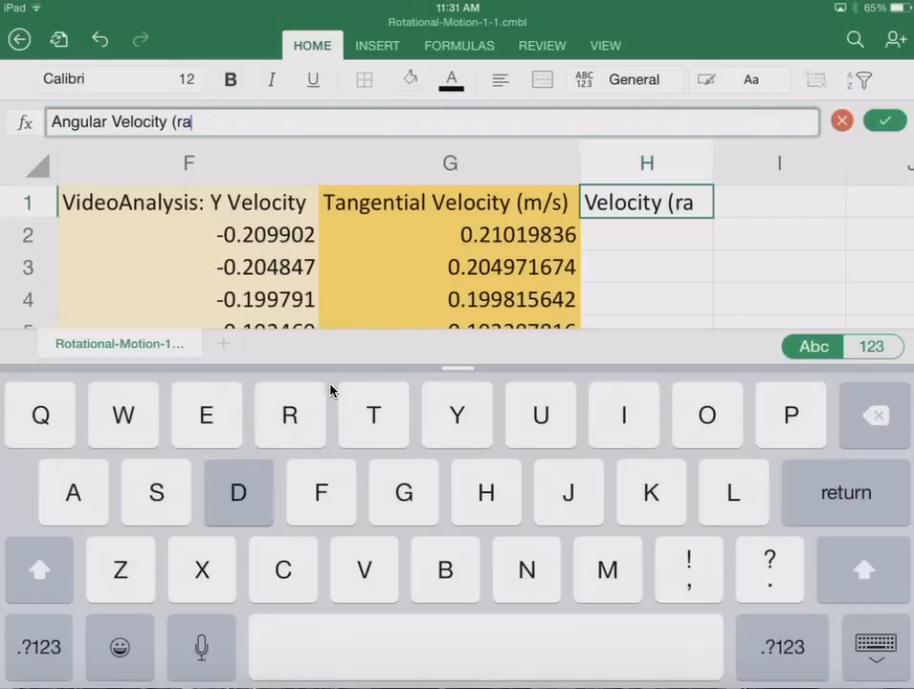
text(d/s)
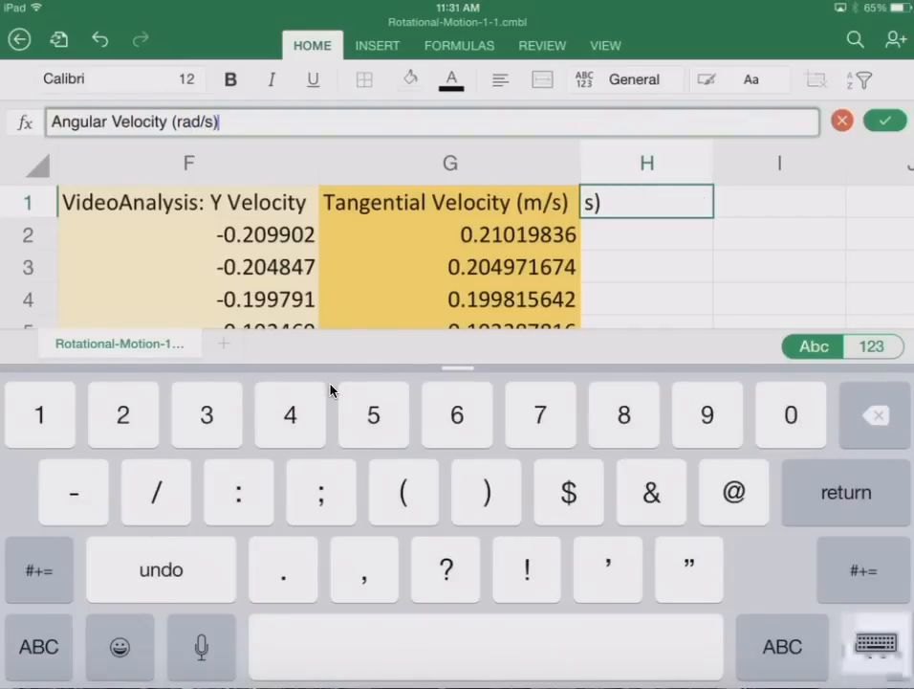
click(884, 121)
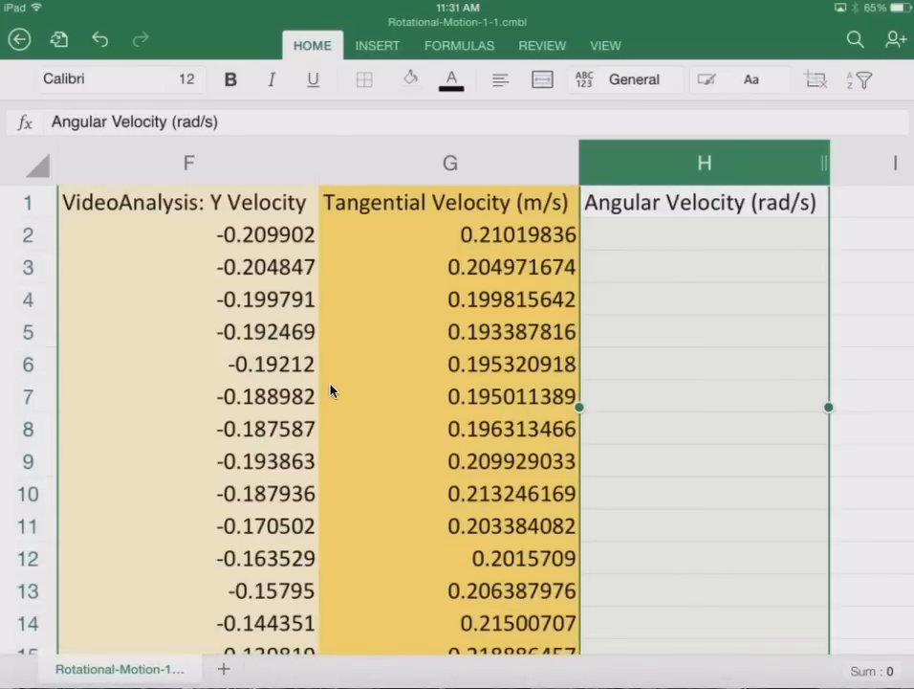
Shade the Angular Velocity column orange and enter =G2/D2 in H2.
click(409, 78)
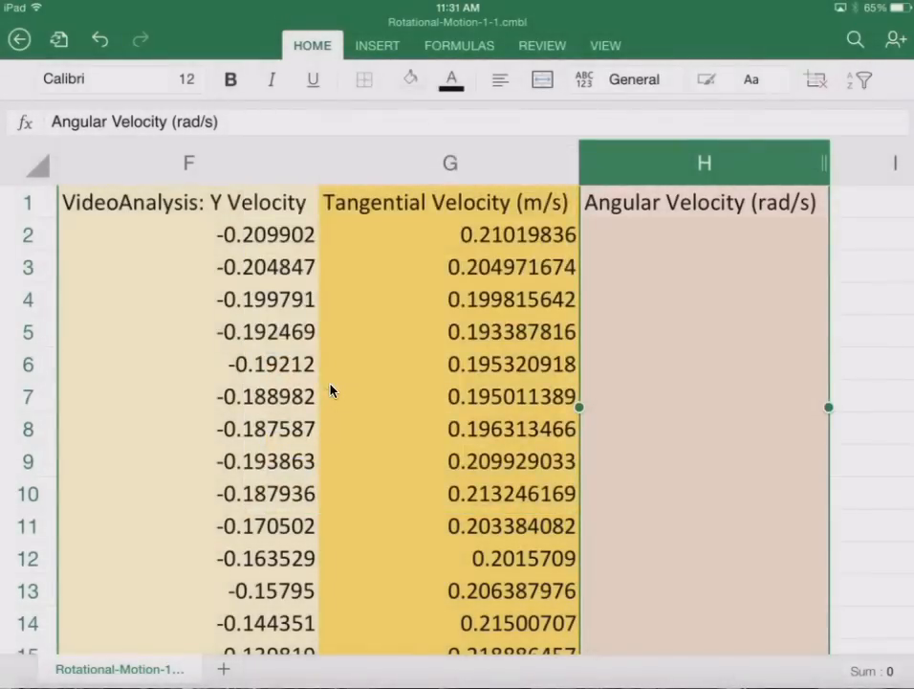
click(409, 78)
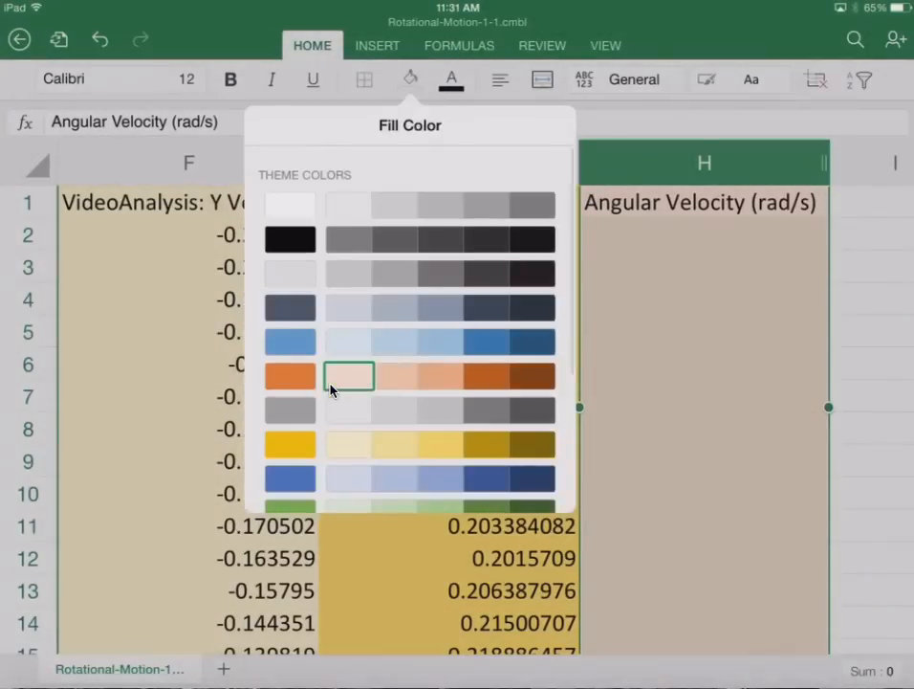
click(348, 375)
text(= G2 /)
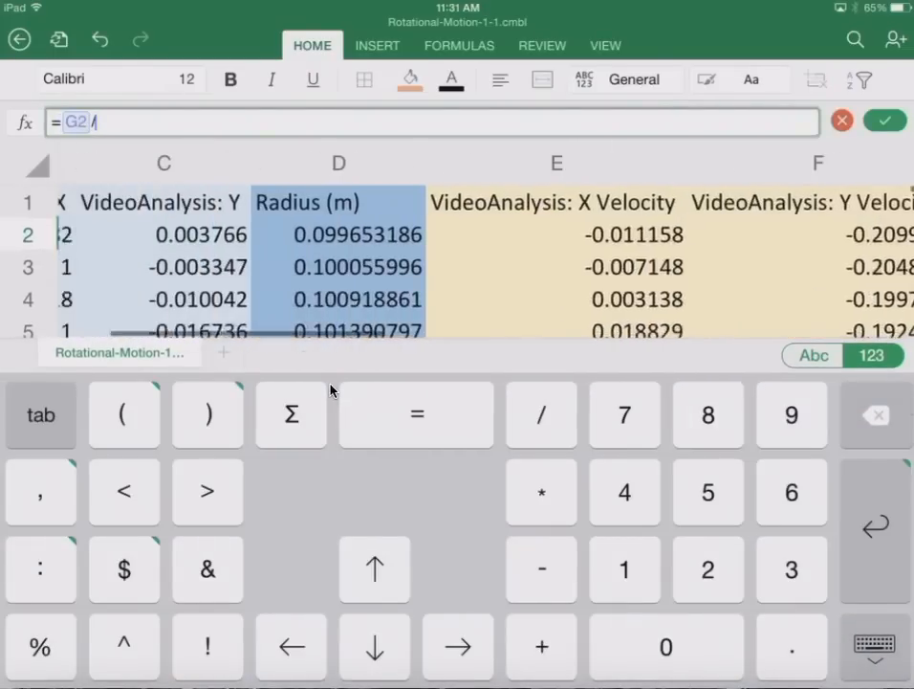
click(496, 234)
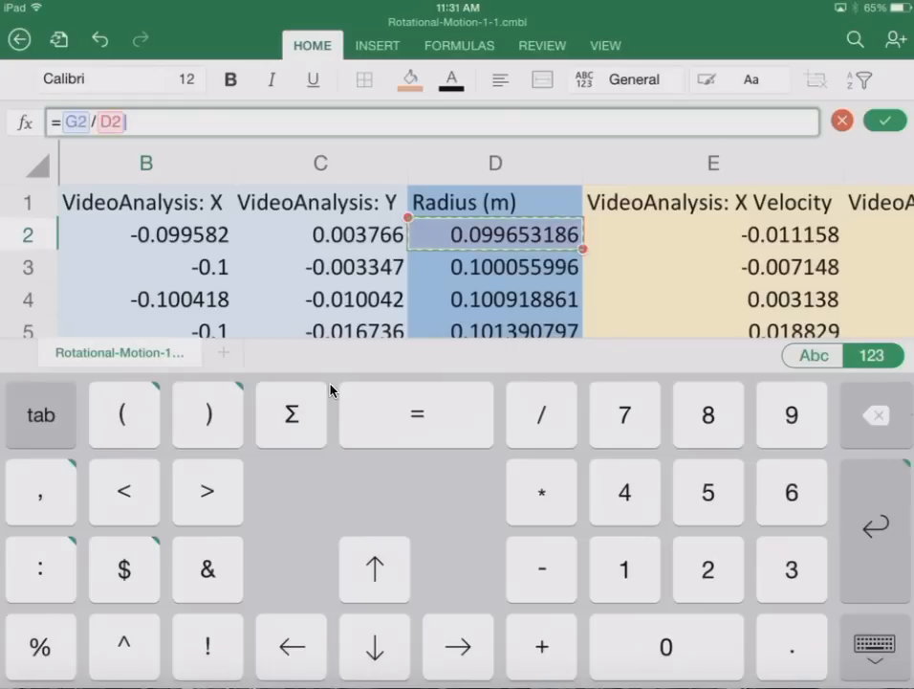
click(883, 121)
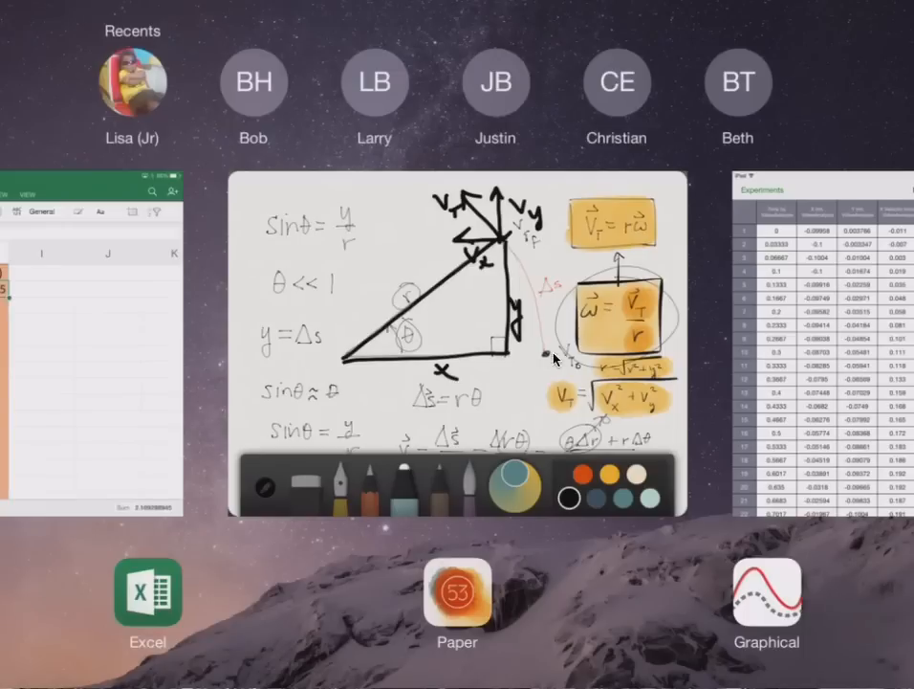
mouse_move(635, 310)
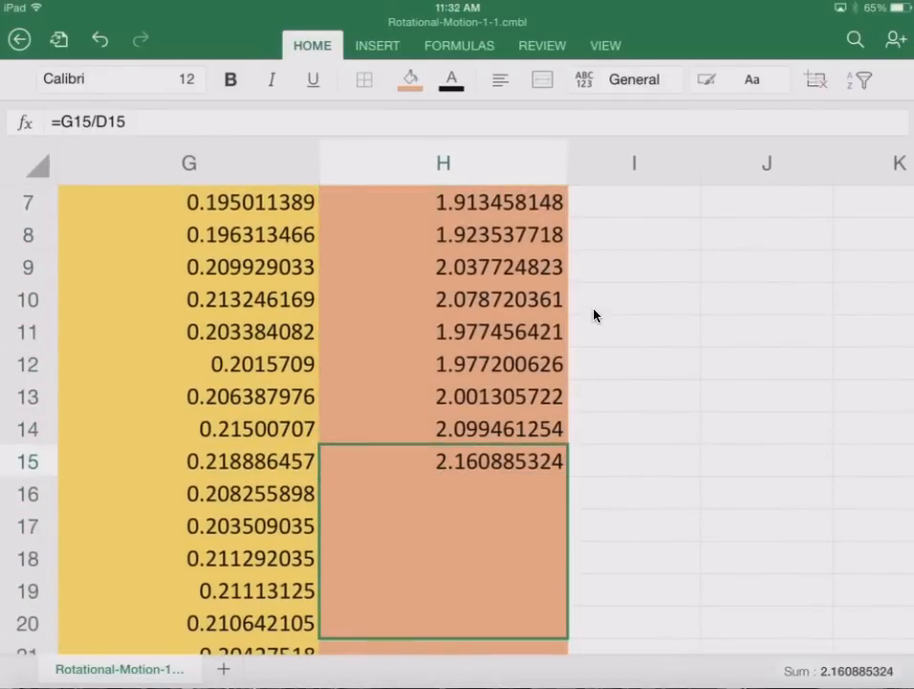
Scroll down the table to check the filled Angular Velocity values reach the last data row.
scroll(down, 3)
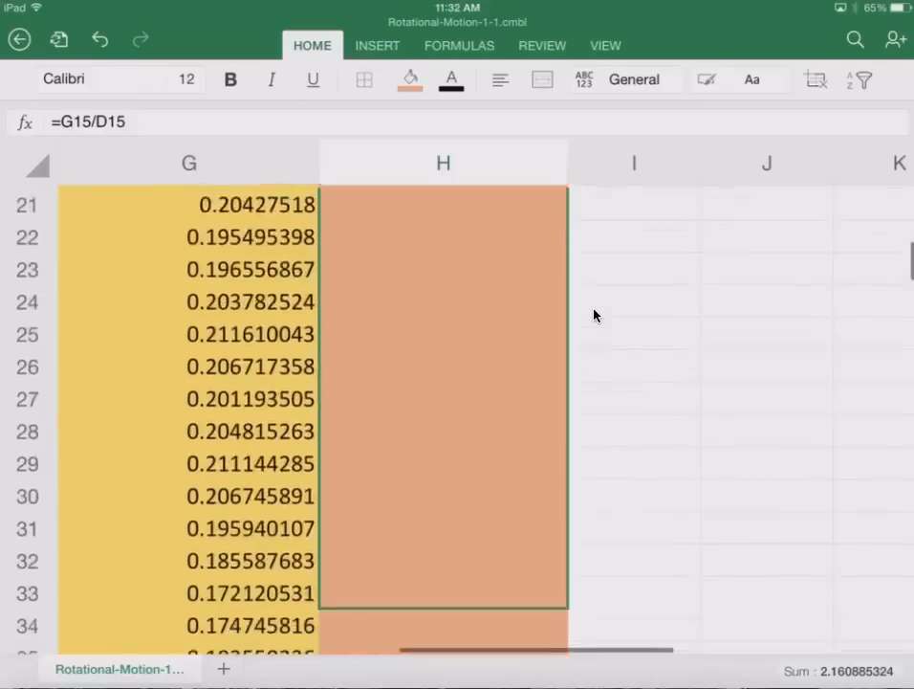
scroll(down, 3)
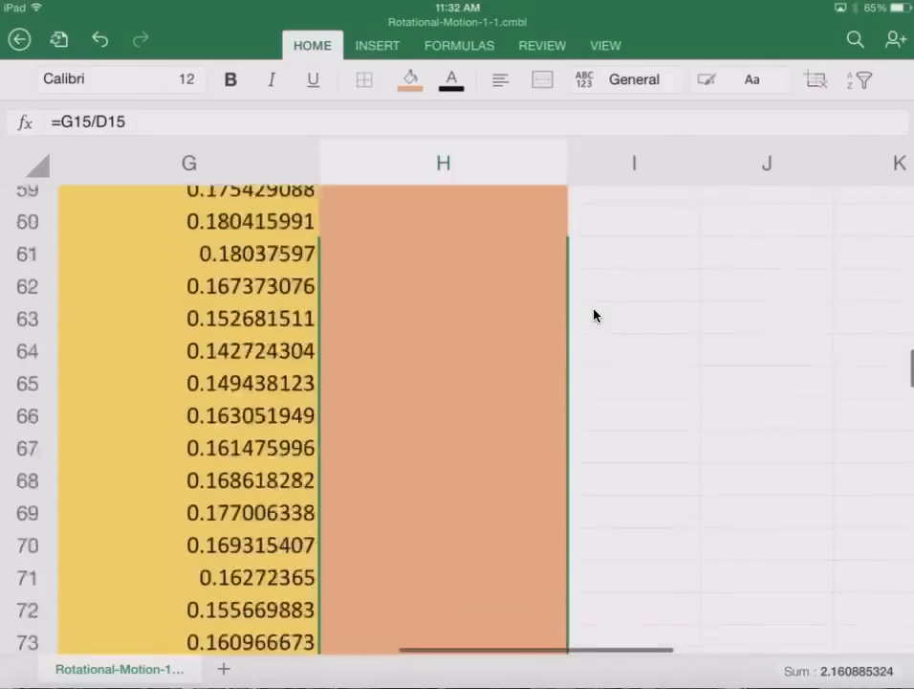
scroll(down, 3)
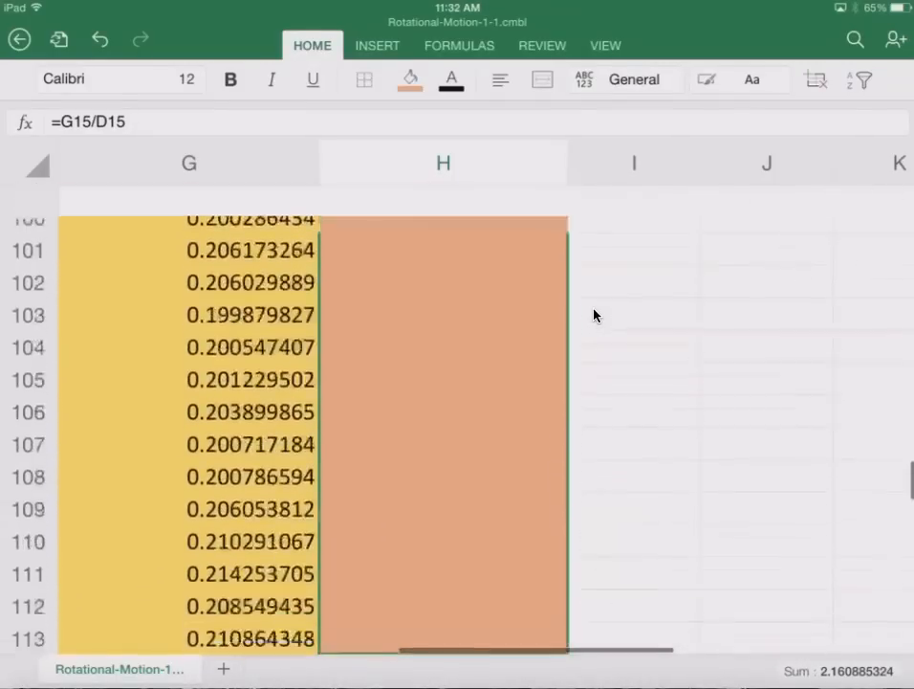
scroll(down, 3)
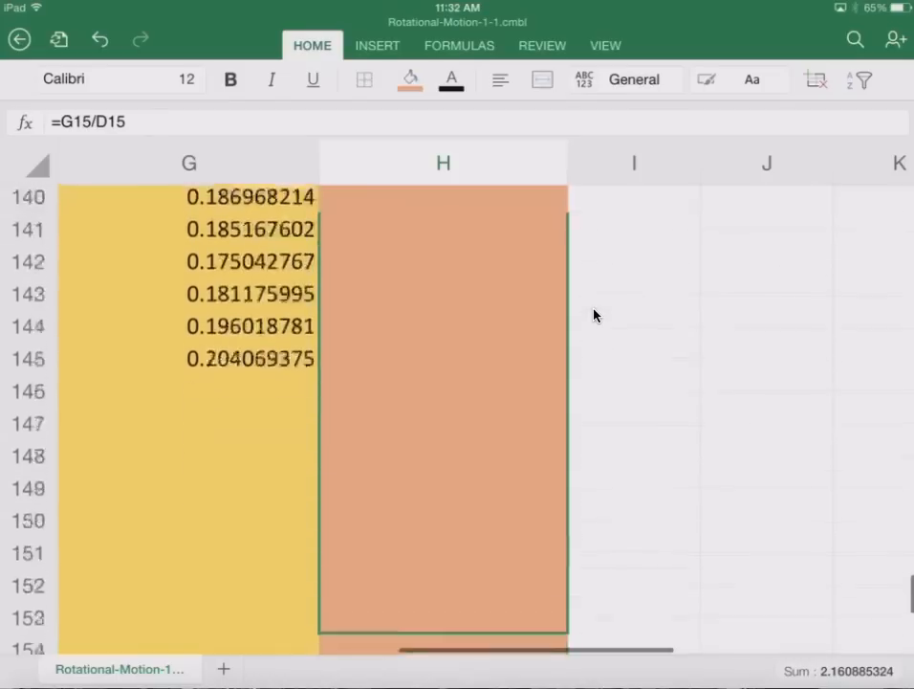
scroll(down, 3)
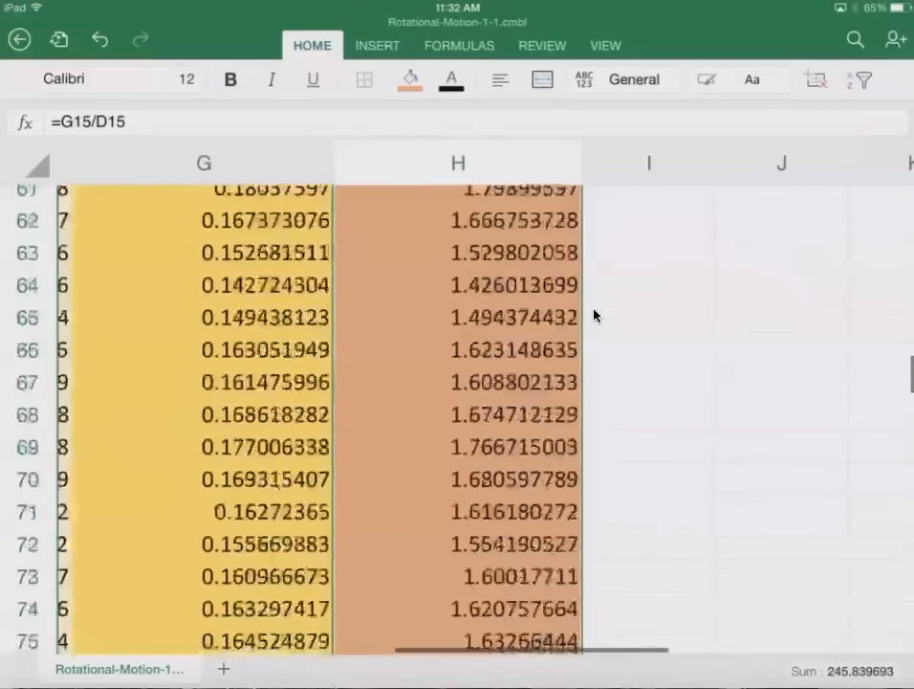
scroll(up, 3)
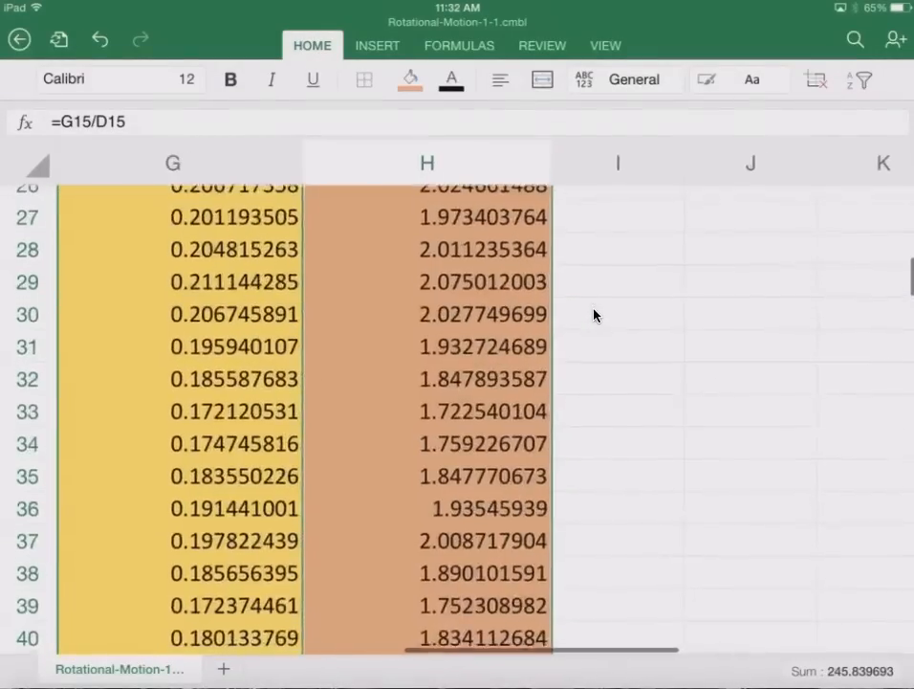
scroll(down, 3)
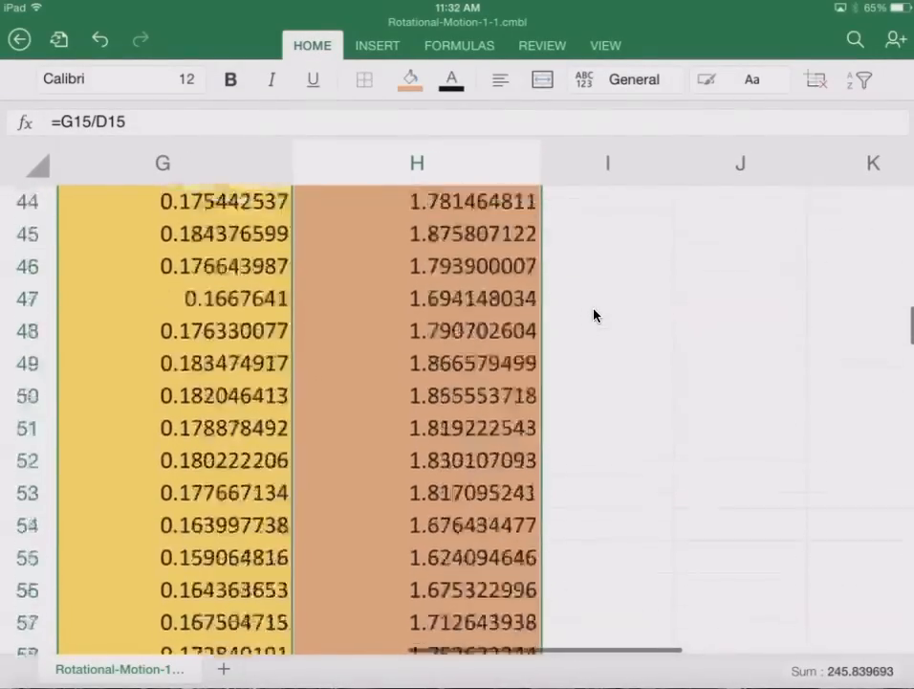
scroll(down, 3)
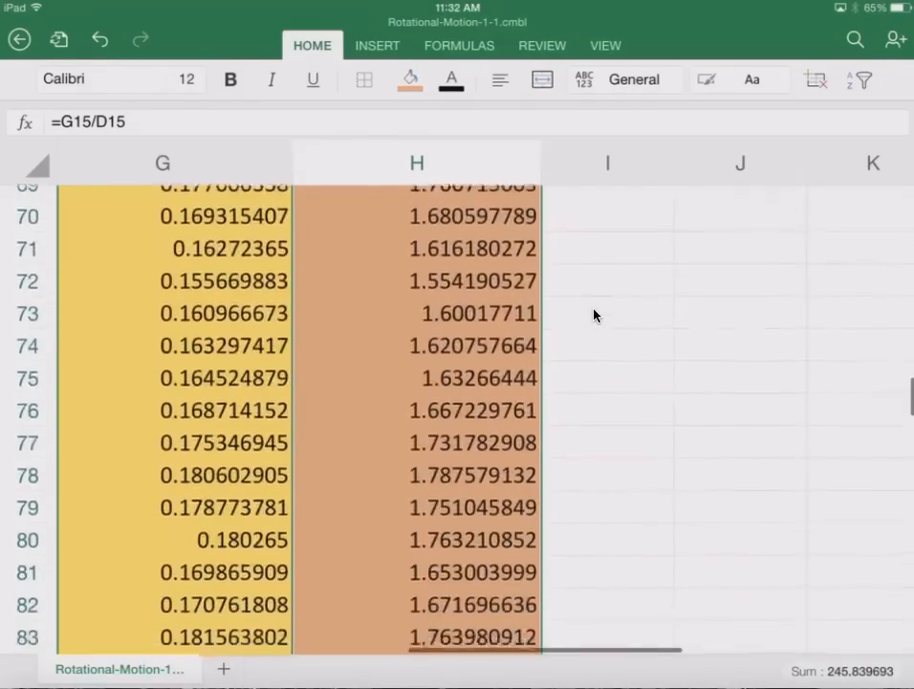
scroll(down, 3)
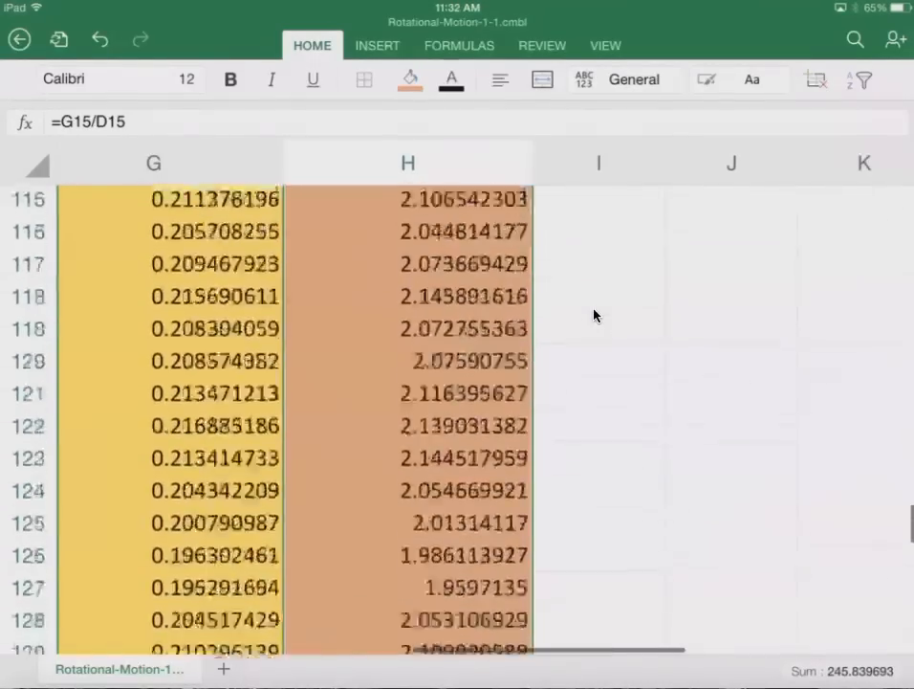
scroll(down, 3)
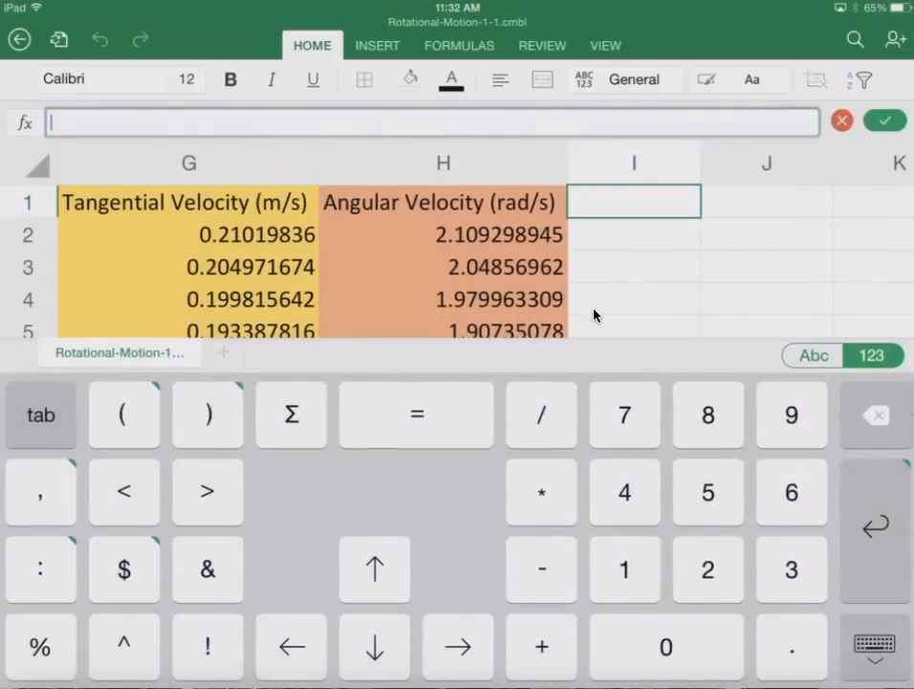
Head cell I1 with 'Average Angular Velocity (m/s)'.
text(Average an)
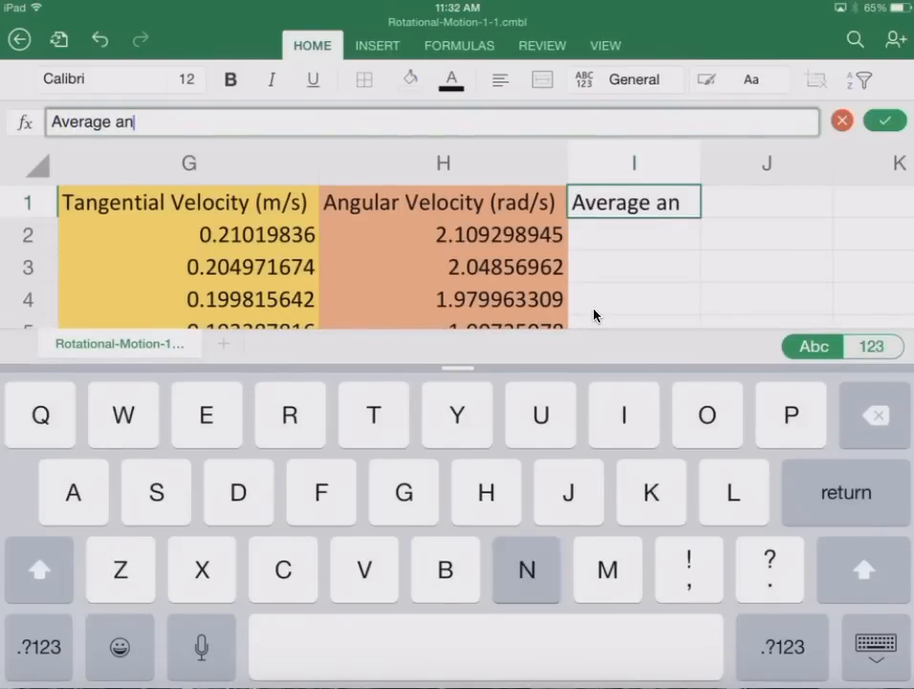
text(gular)
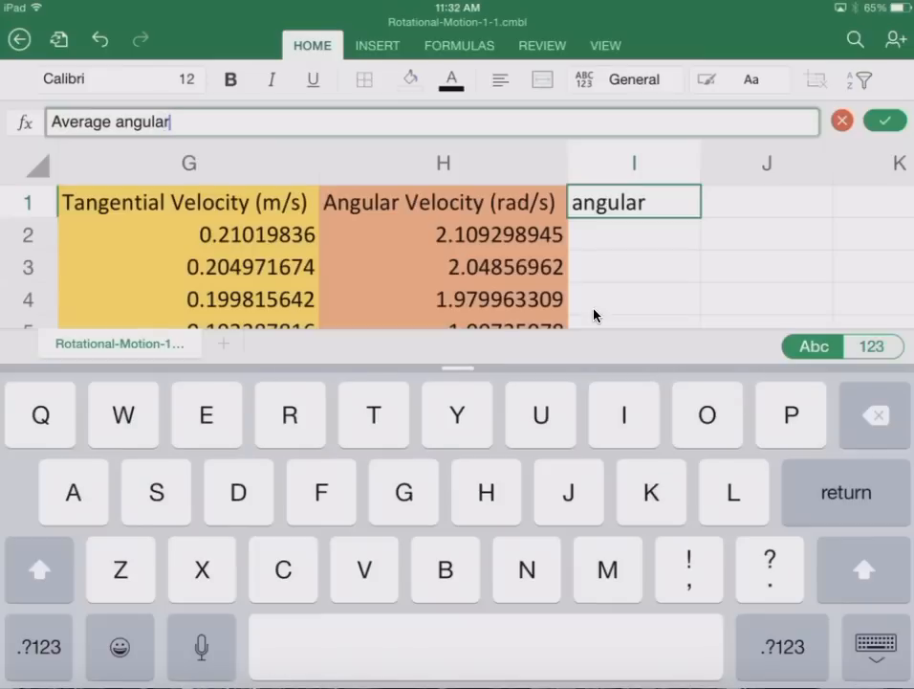
key(backspace)
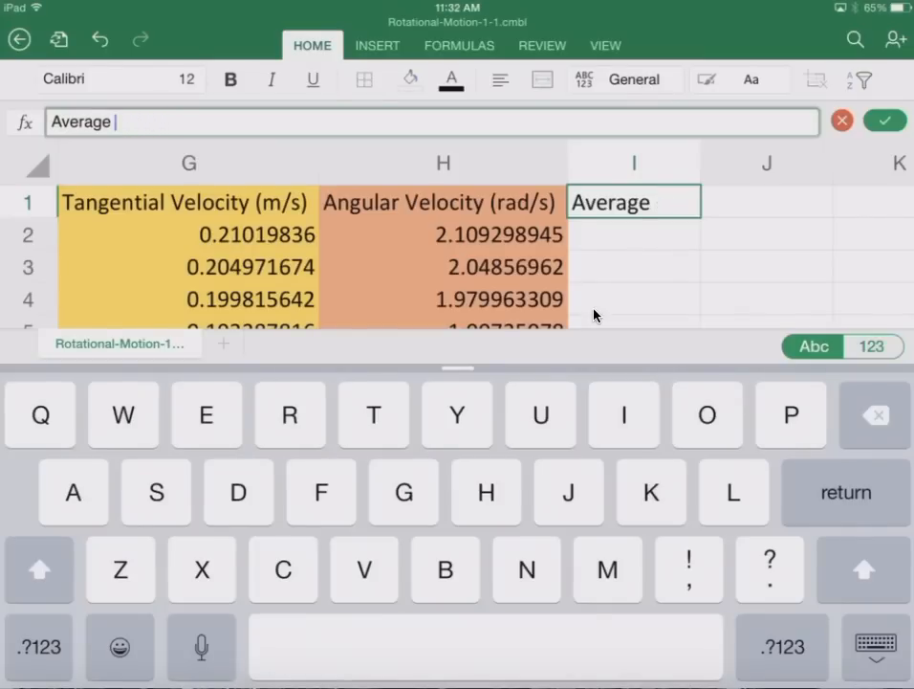
text(Angu)
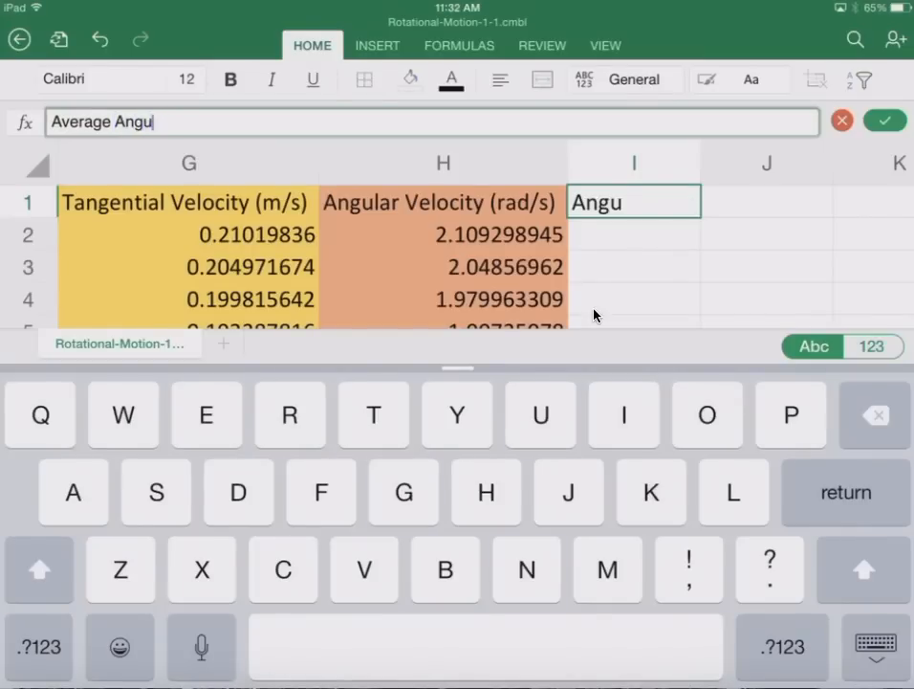
text(lar)
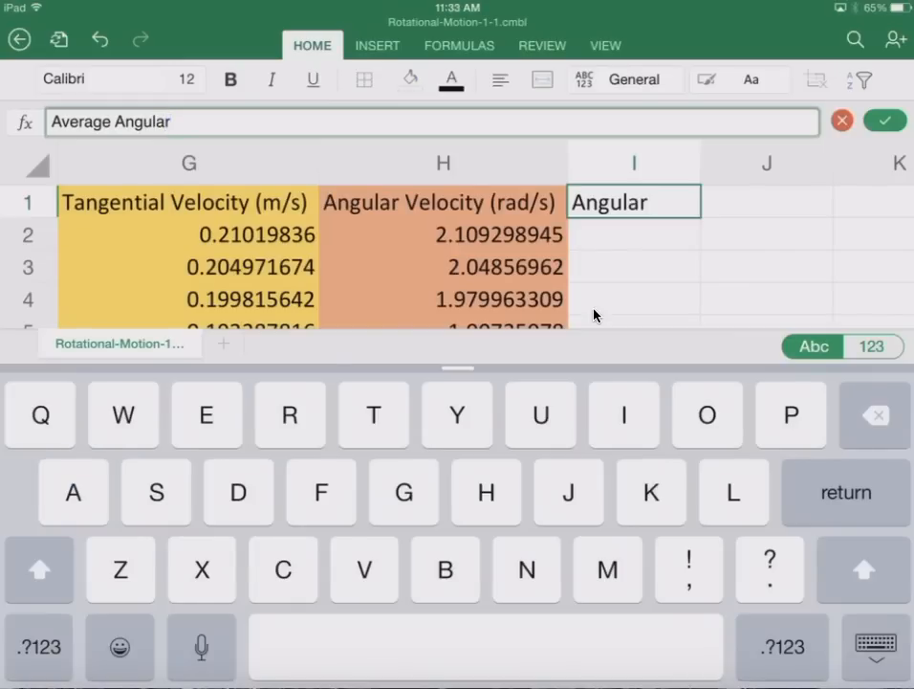
text(Velocity)
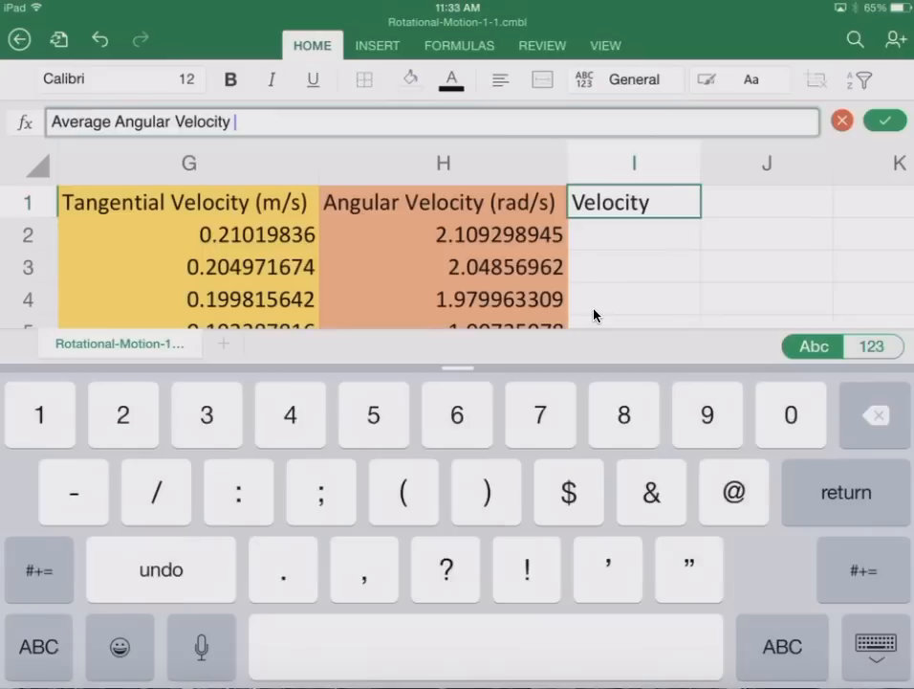
text((m)
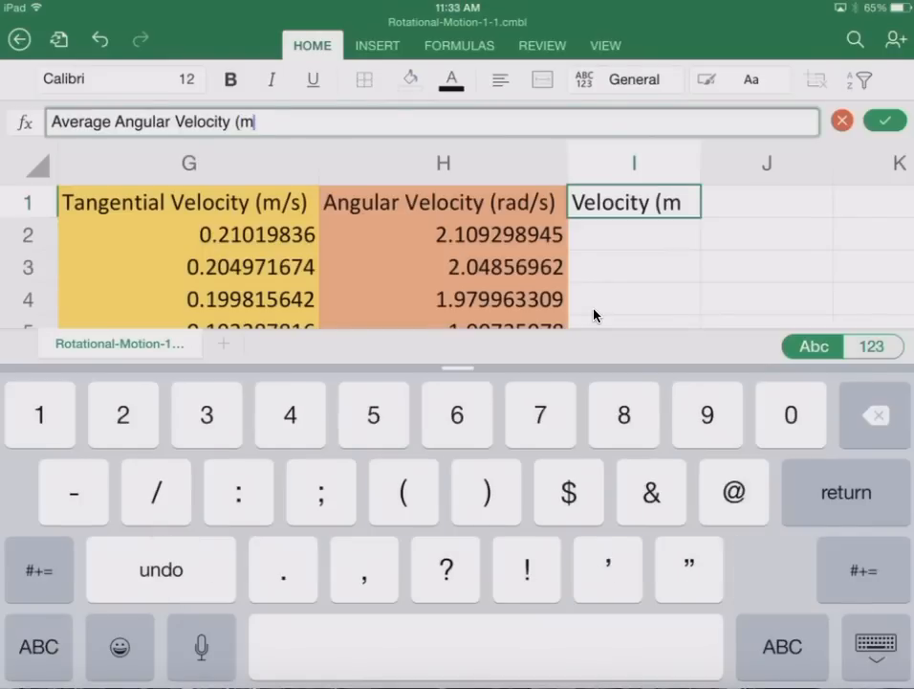
text(/s)
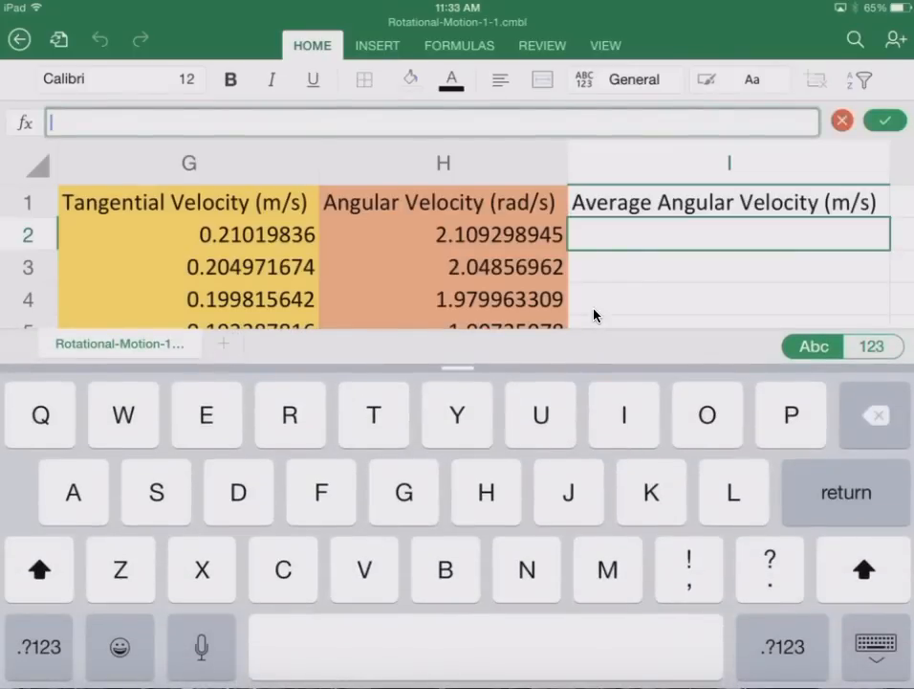
Enter =AVERAGE(H2:H145) in I2, giving 1.887598729.
text(=AVERAGE(H2:H144)
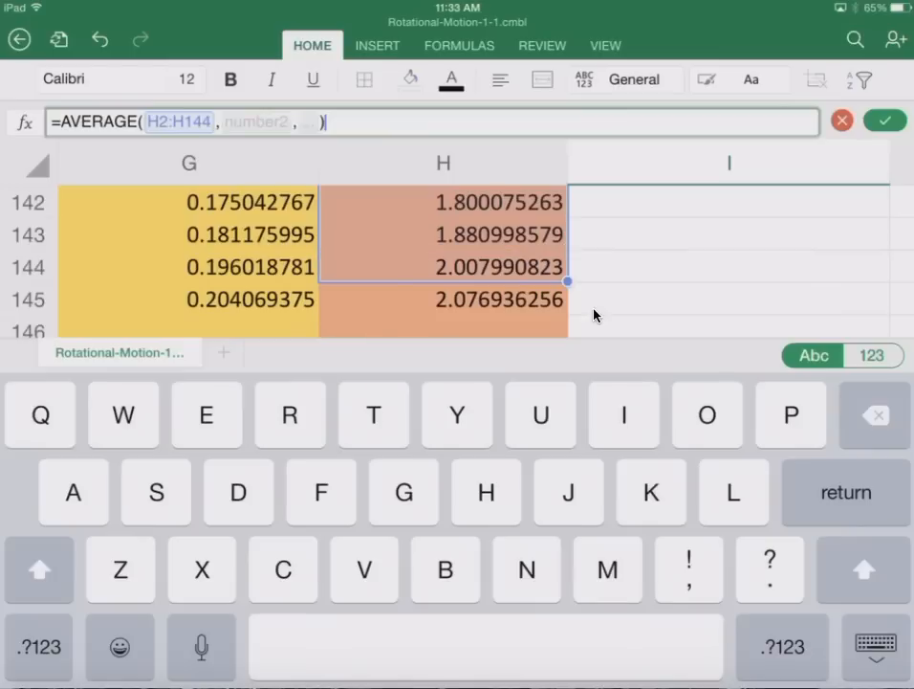
drag(568, 282, 568, 314)
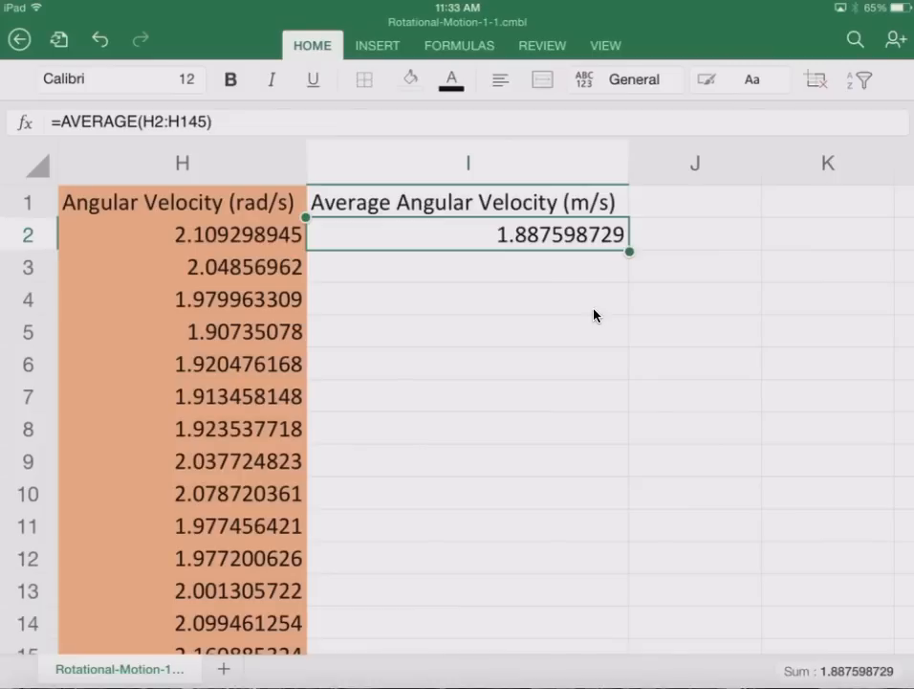
click(631, 78)
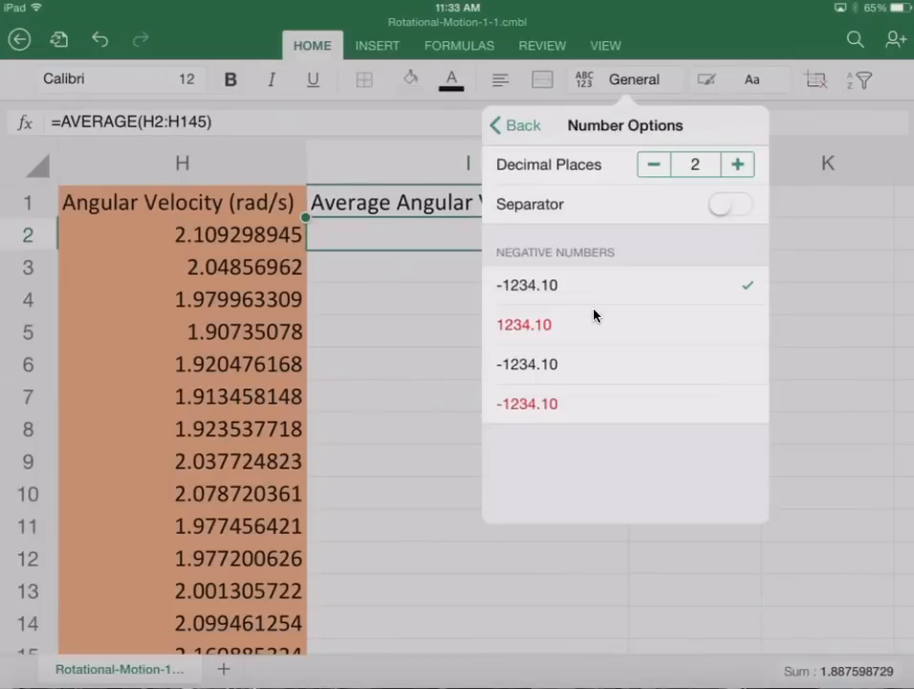